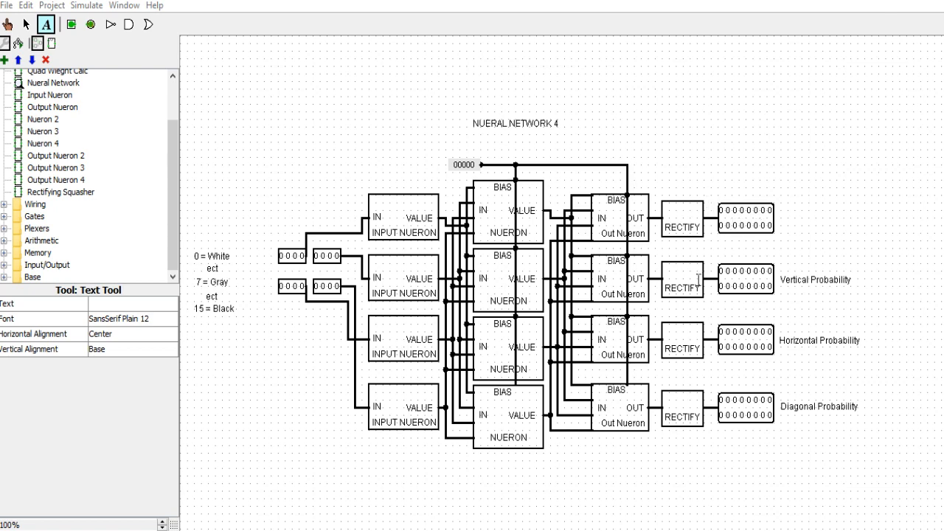
Step: Fill the squares diagonally: light gray top-left and bottom-right, dark gray top-right and bottom-left
left_click(25, 24)
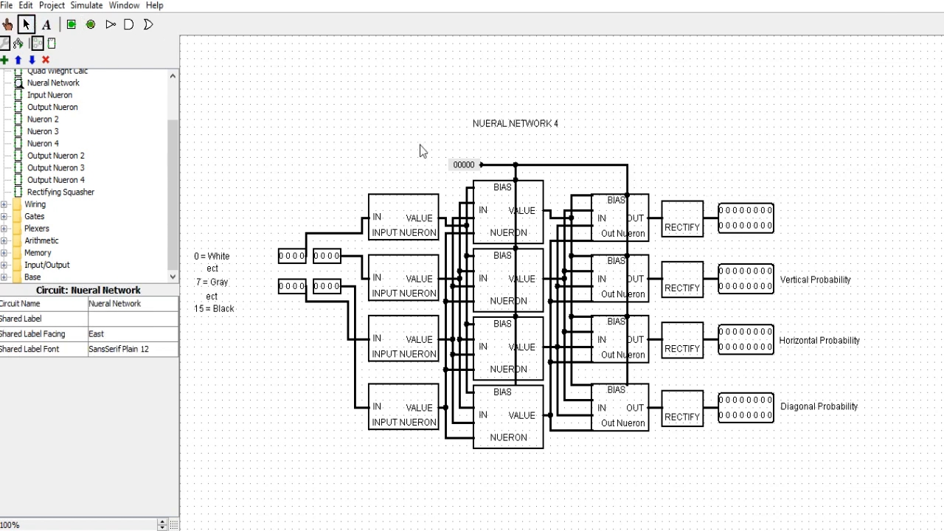
mouse_move(703, 187)
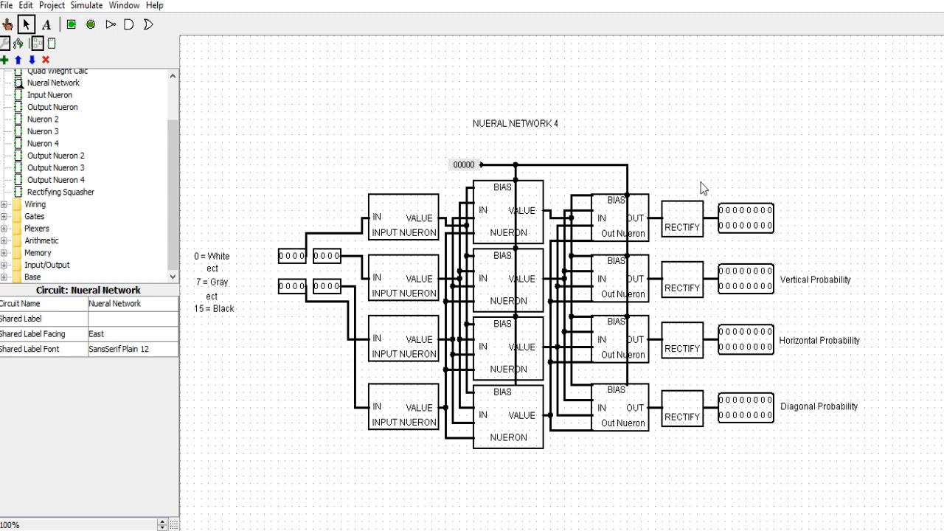
left_click(517, 124)
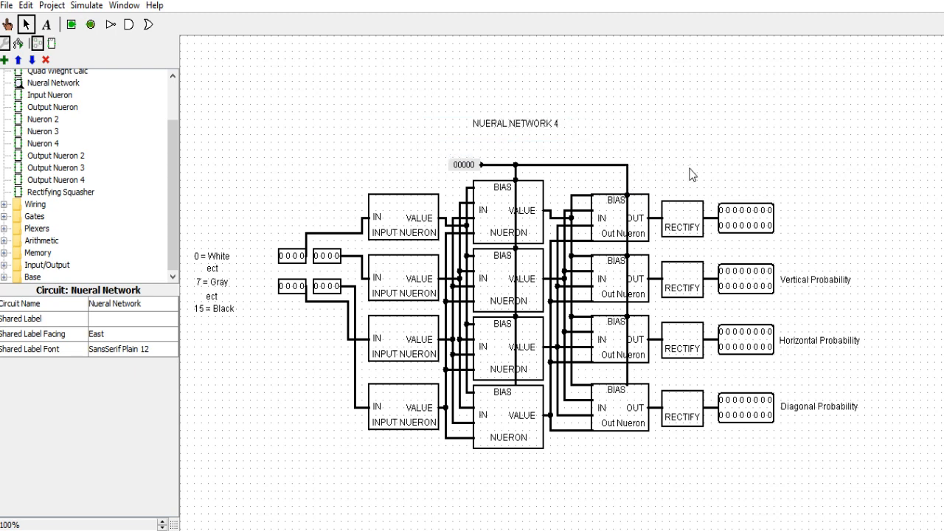
mouse_move(452, 149)
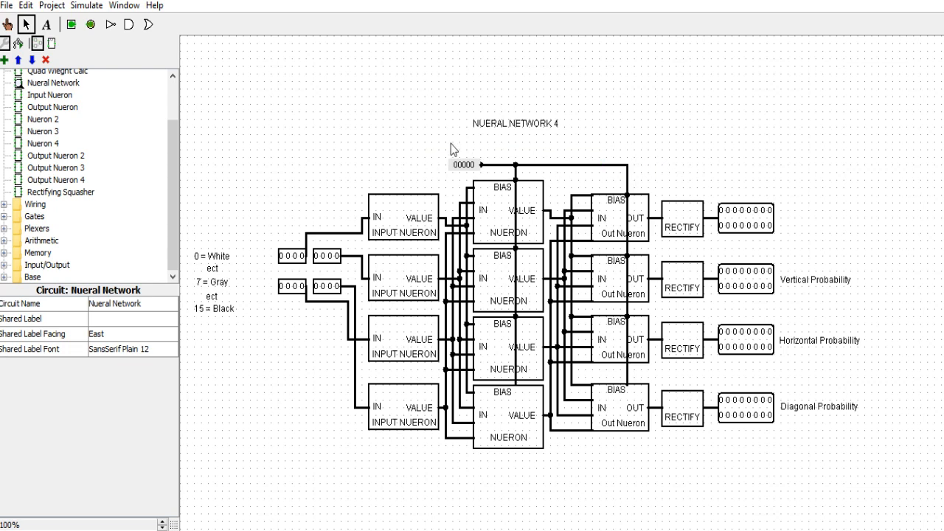
mouse_move(540, 183)
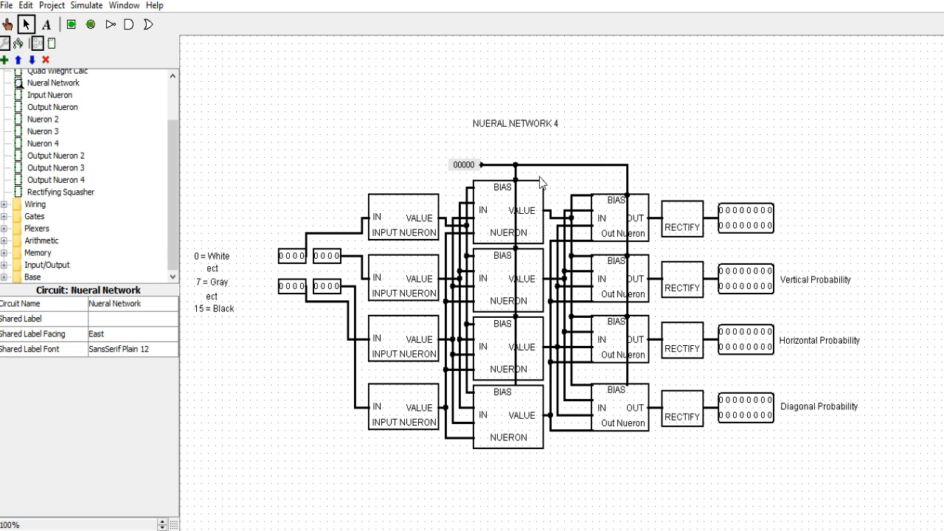
mouse_move(602, 218)
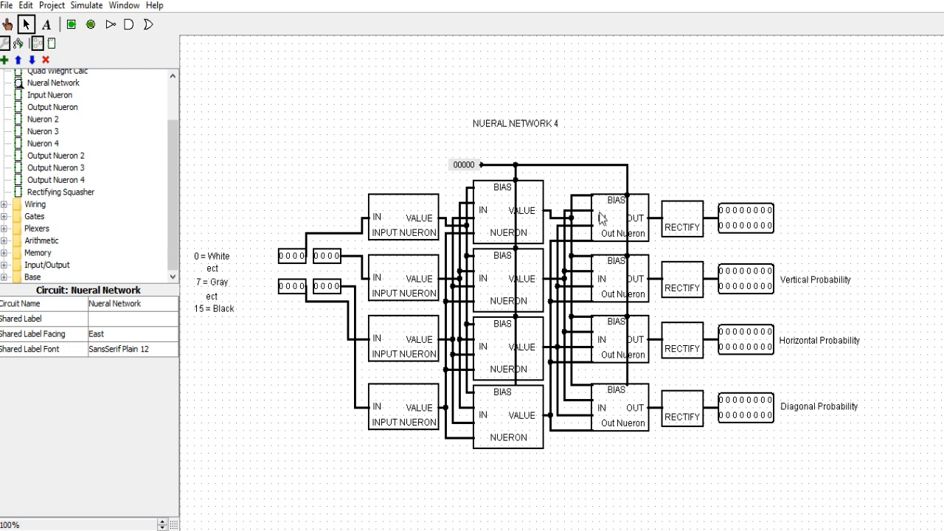
mouse_move(475, 251)
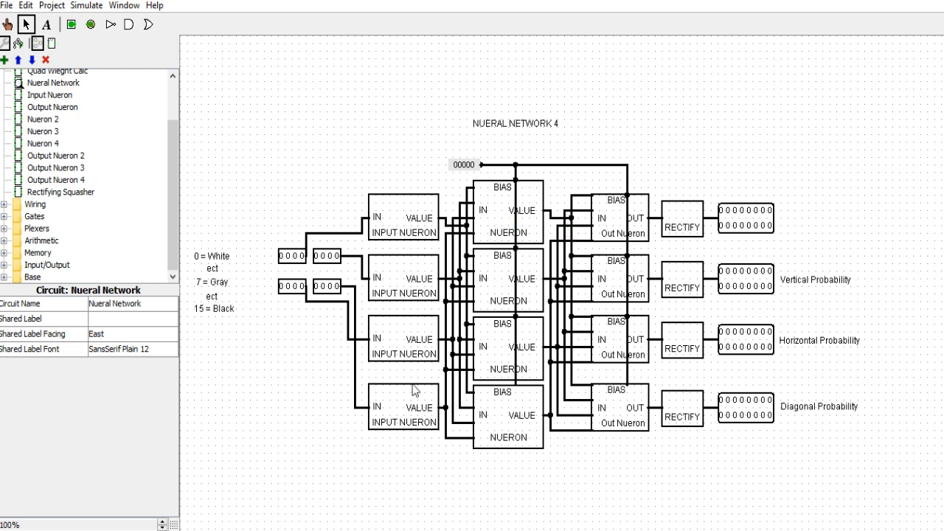
mouse_move(277, 287)
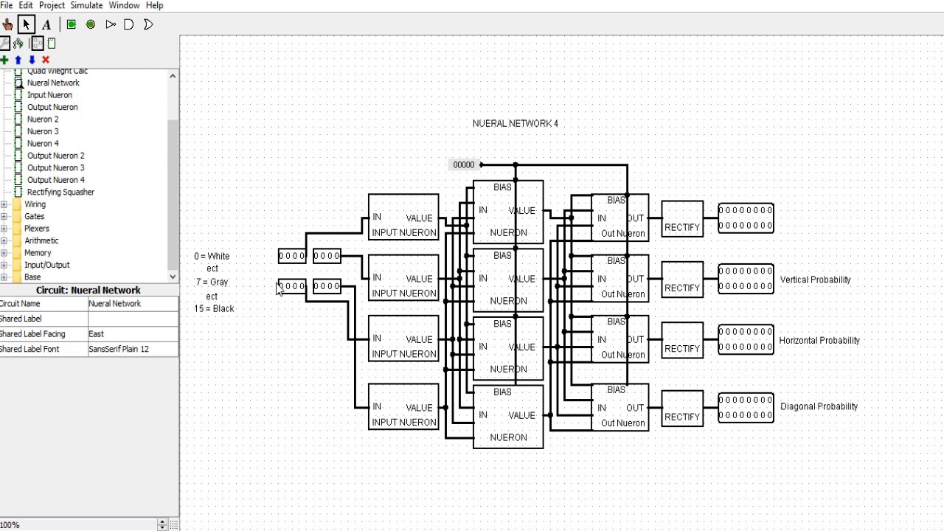
mouse_move(298, 293)
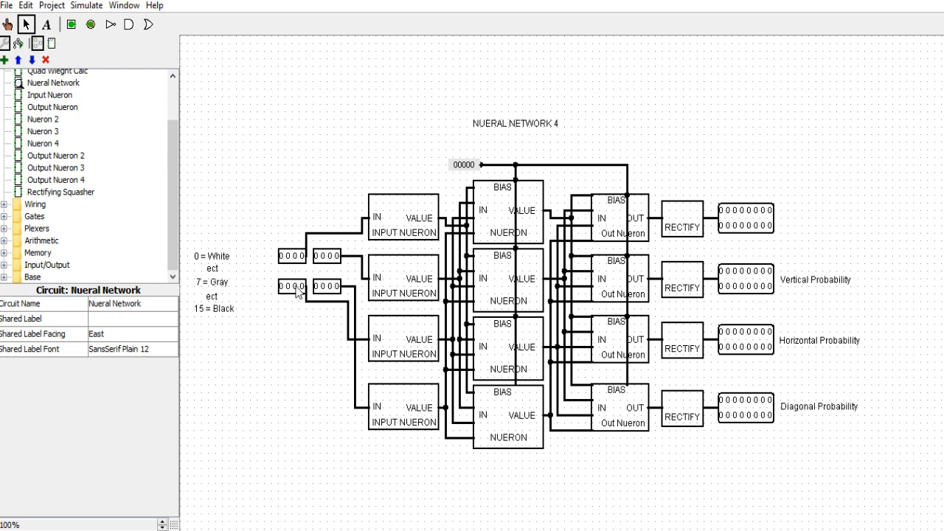
left_click(507, 279)
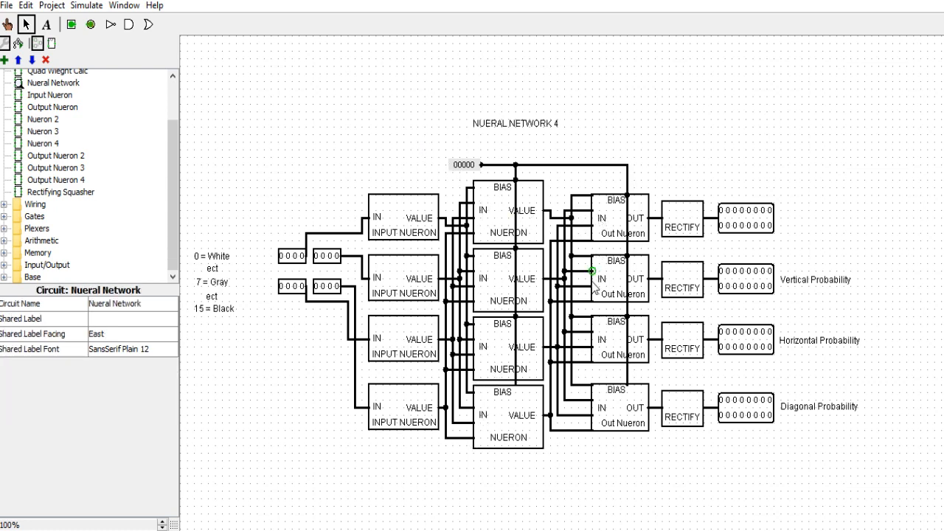
mouse_move(548, 262)
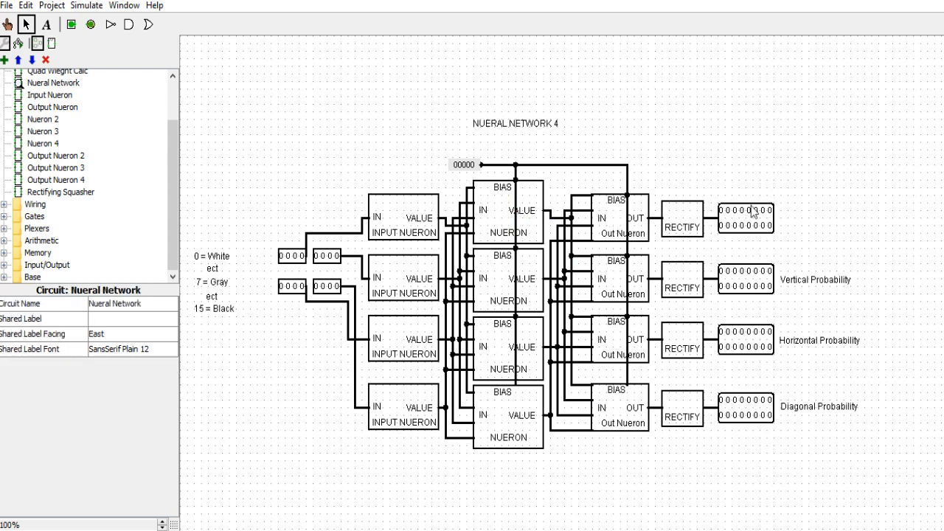
mouse_move(684, 257)
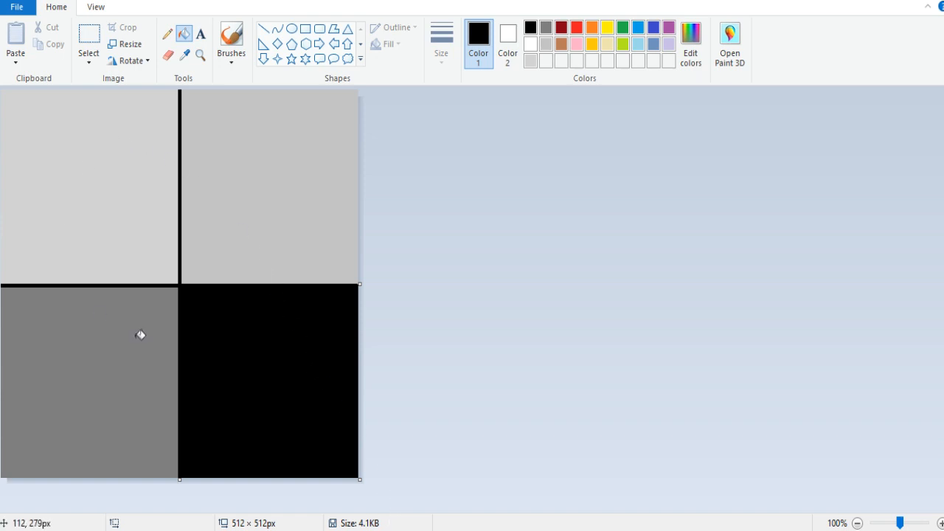
mouse_move(287, 267)
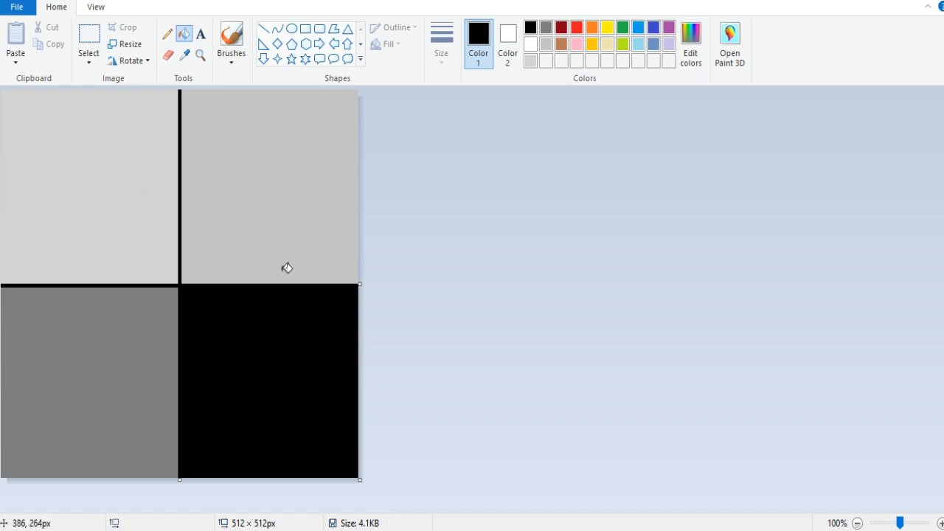
mouse_move(237, 200)
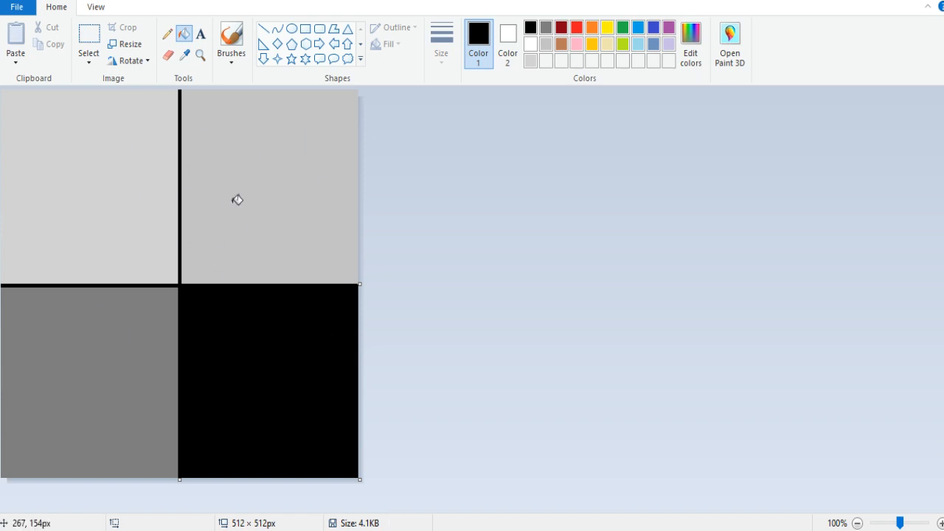
mouse_move(195, 182)
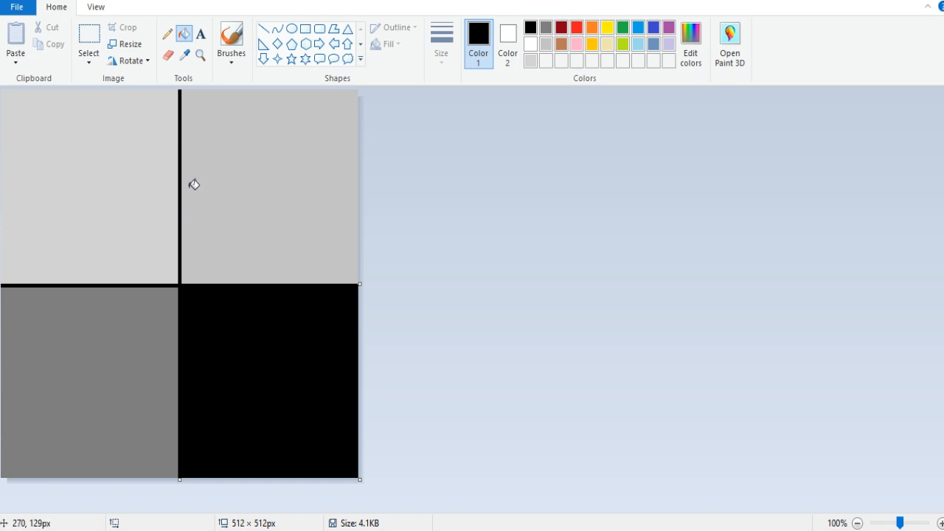
mouse_move(151, 308)
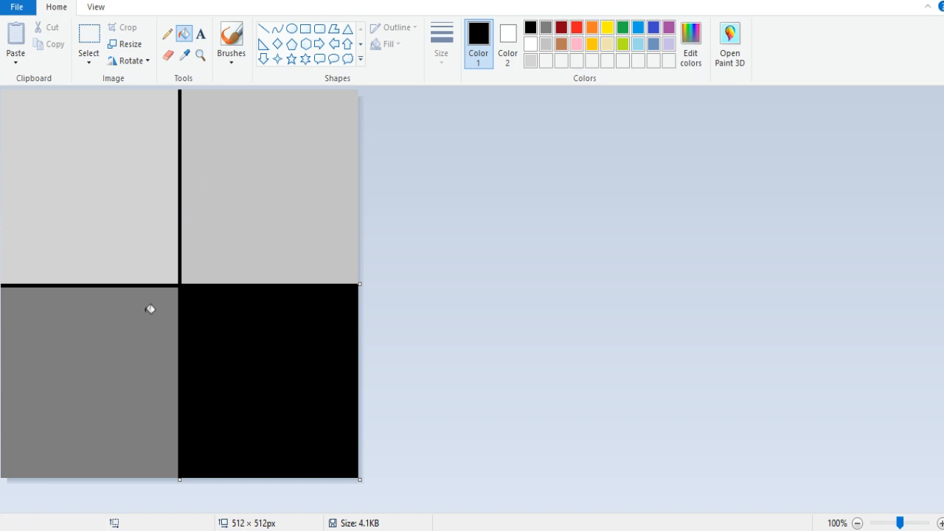
mouse_move(241, 328)
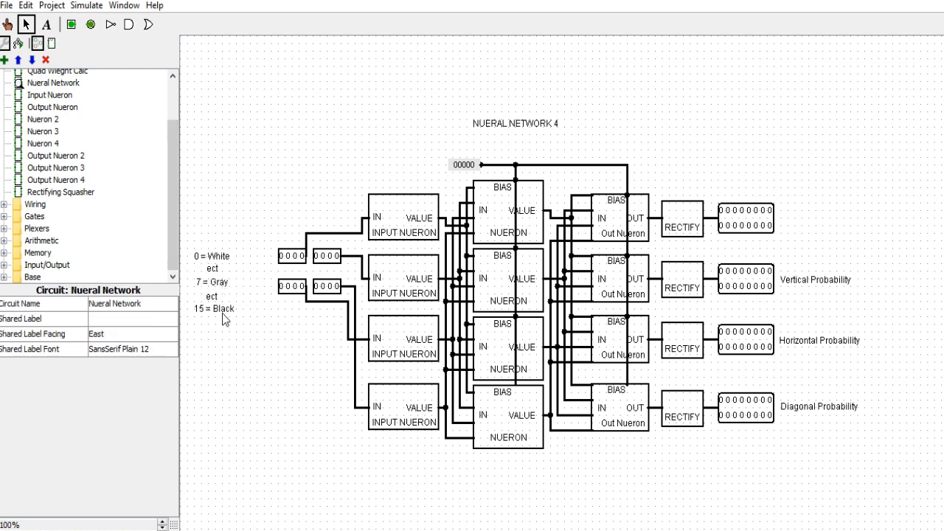
mouse_move(256, 303)
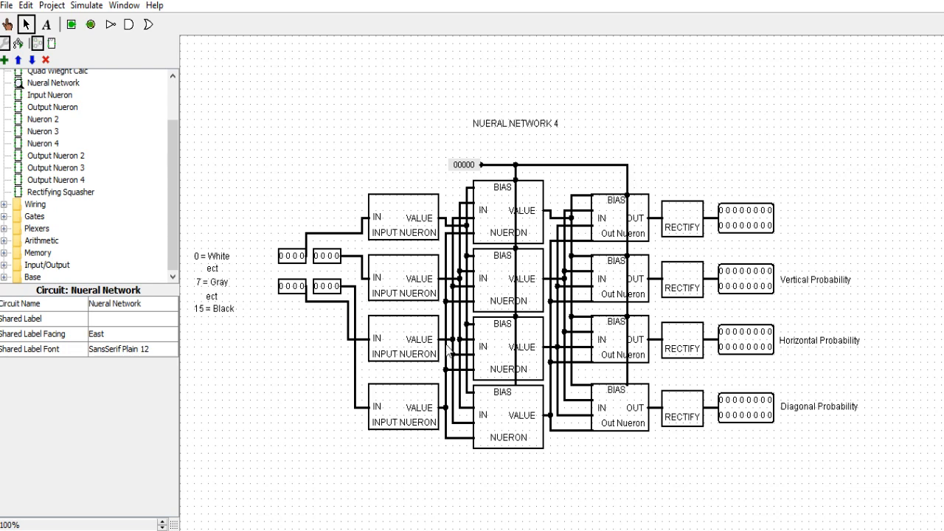
mouse_move(636, 387)
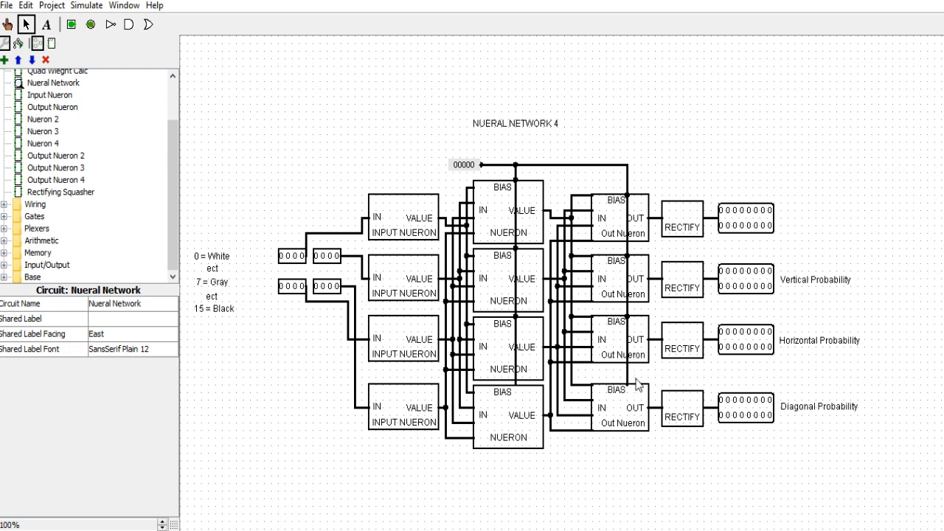
mouse_move(812, 289)
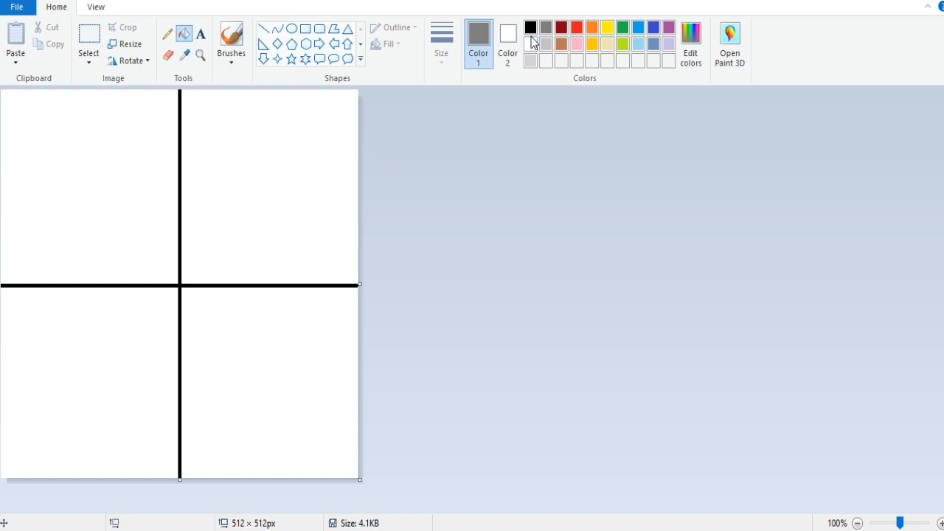
mouse_move(269, 192)
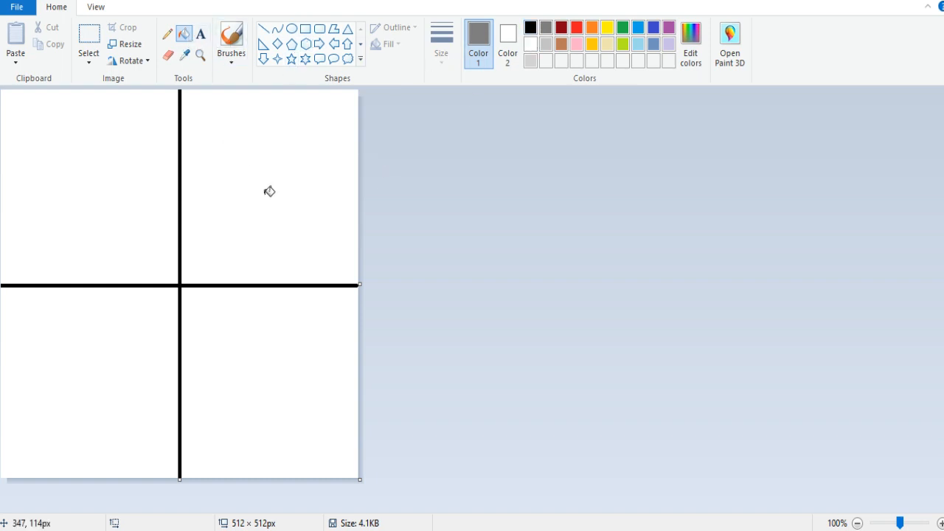
left_click(270, 191)
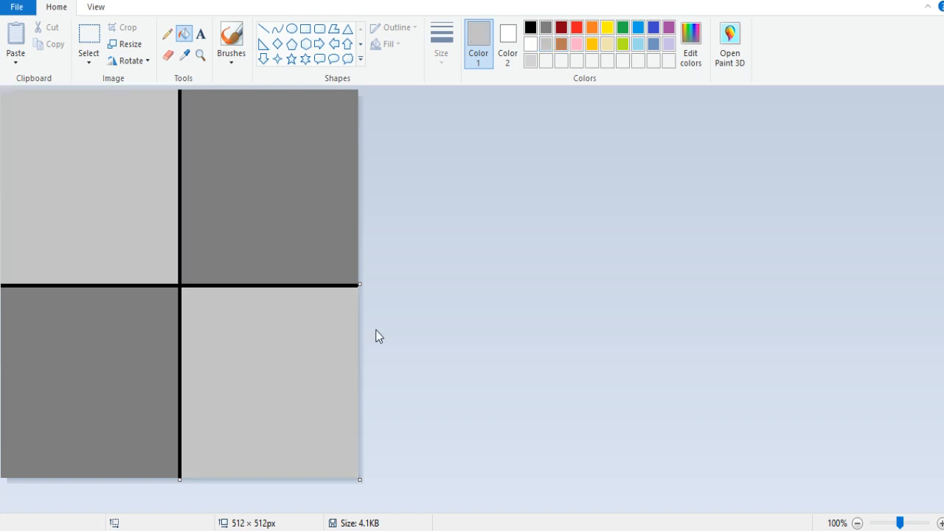
mouse_move(274, 193)
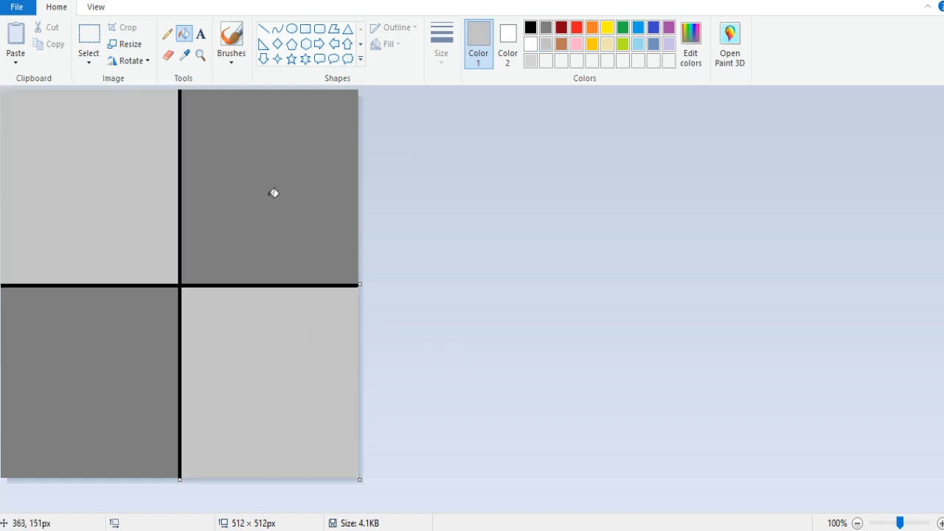
mouse_move(100, 365)
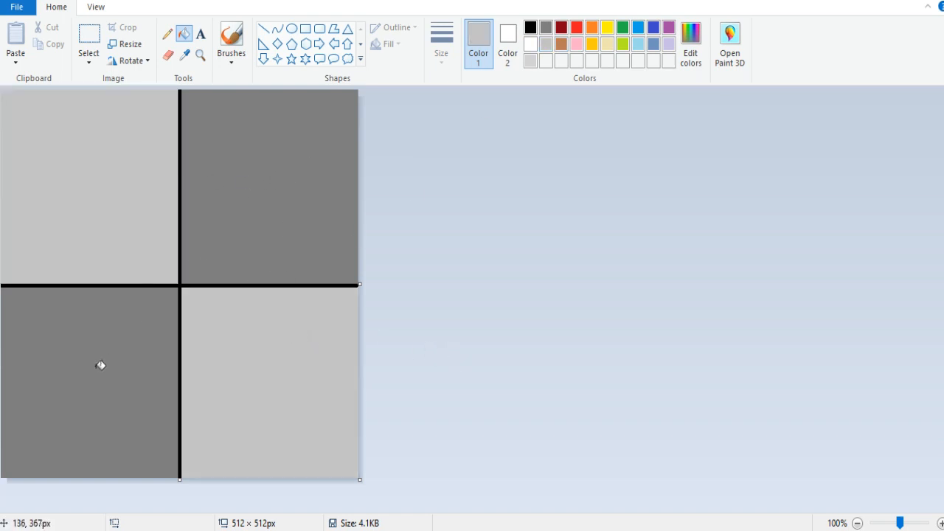
mouse_move(292, 422)
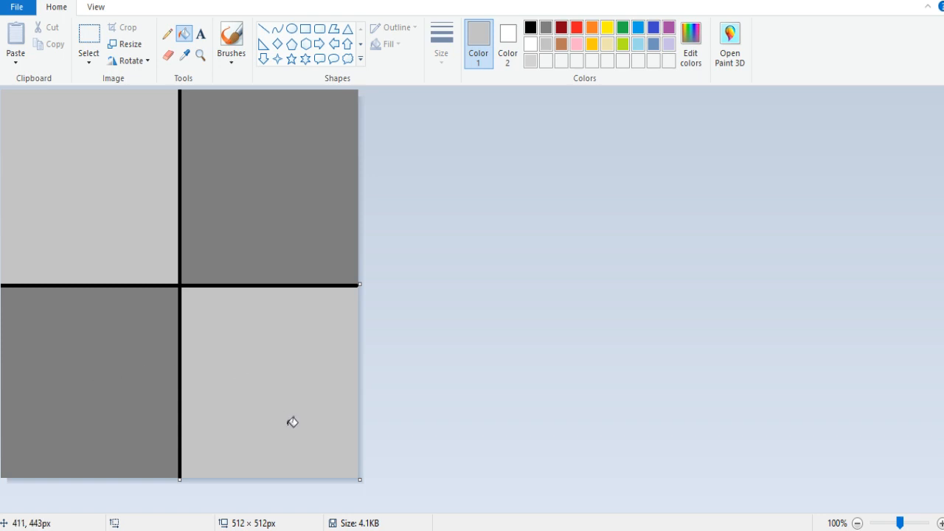
mouse_move(204, 267)
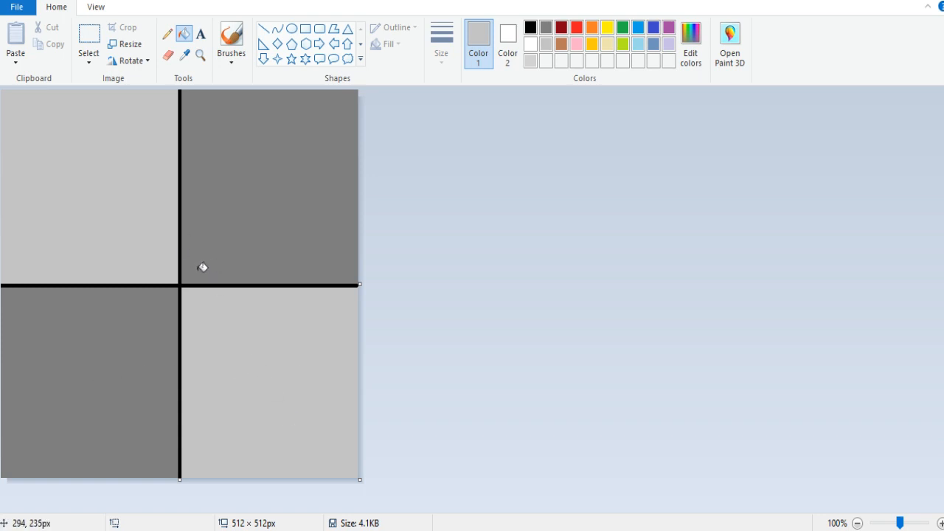
mouse_move(121, 332)
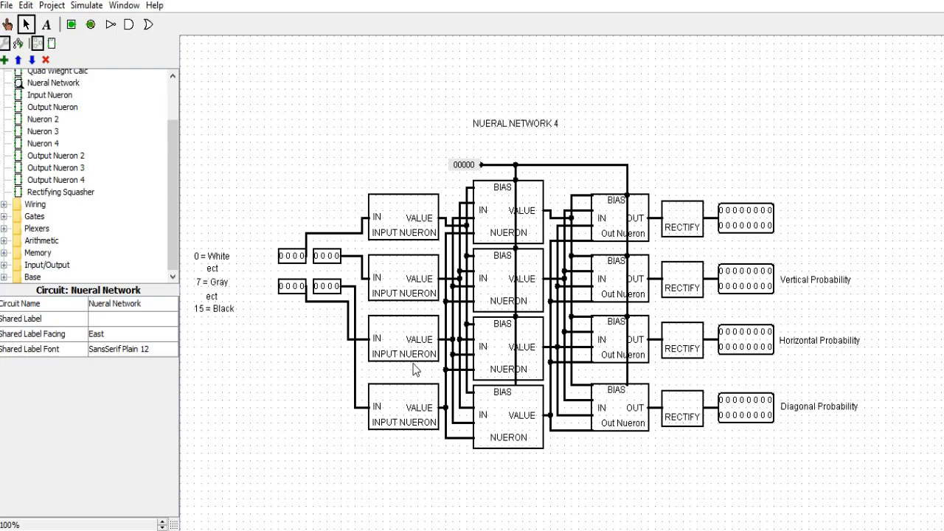
mouse_move(416, 369)
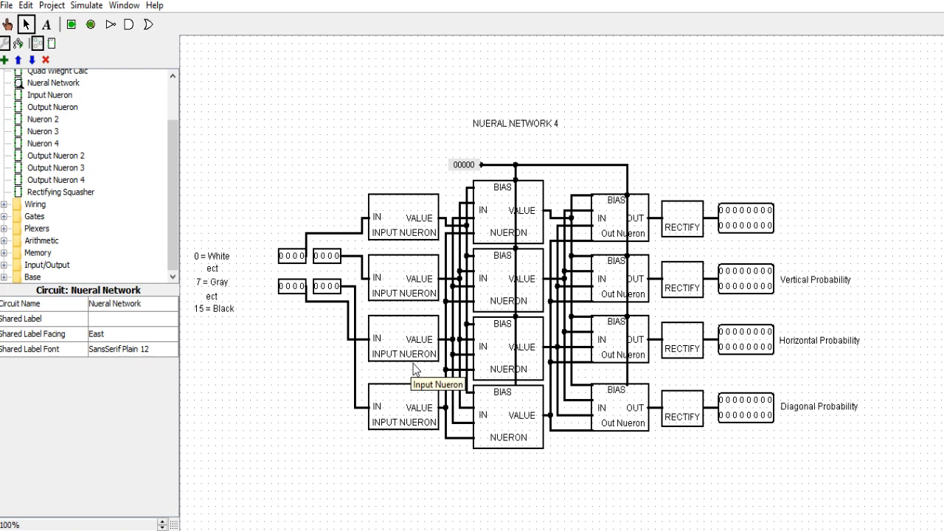
mouse_move(416, 369)
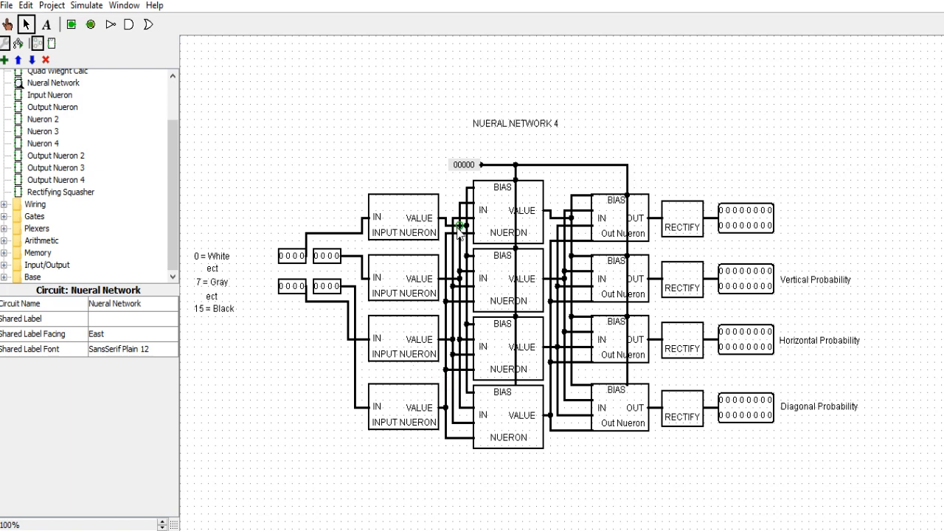
mouse_move(452, 229)
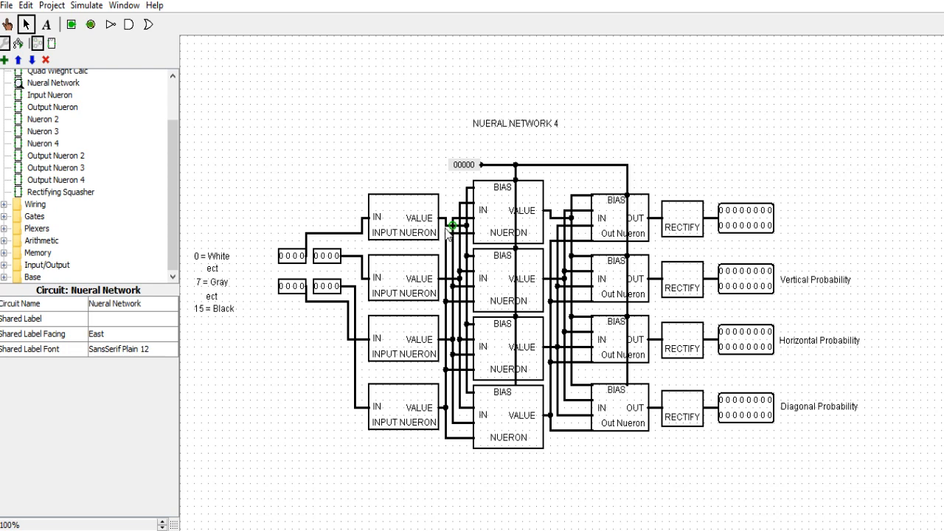
mouse_move(524, 236)
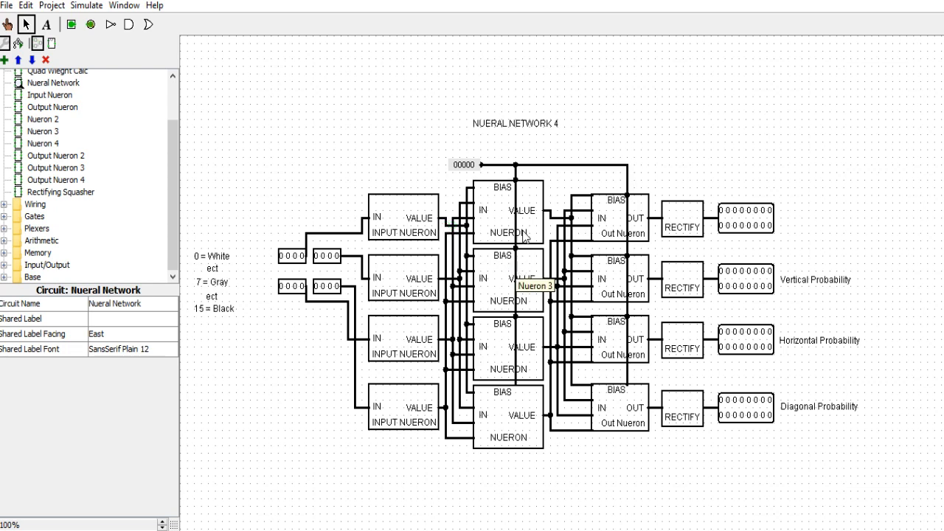
mouse_move(390, 195)
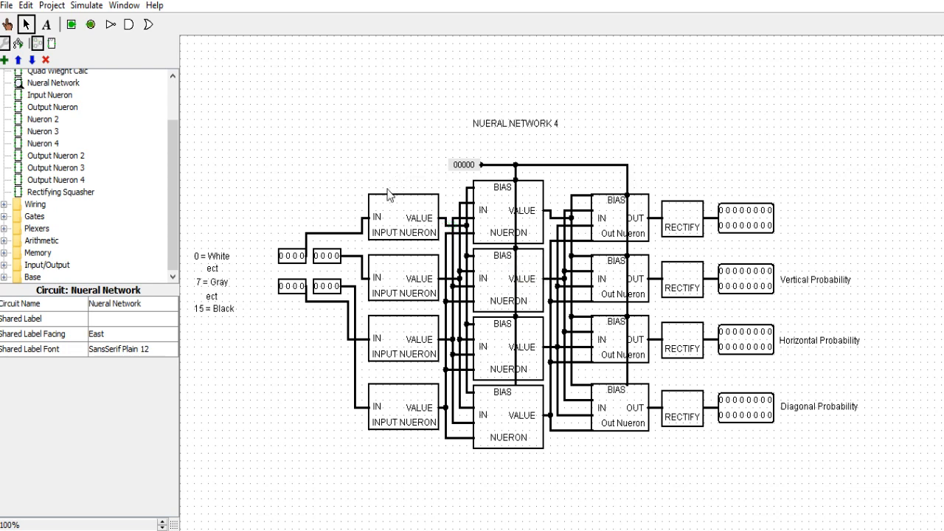
mouse_move(493, 242)
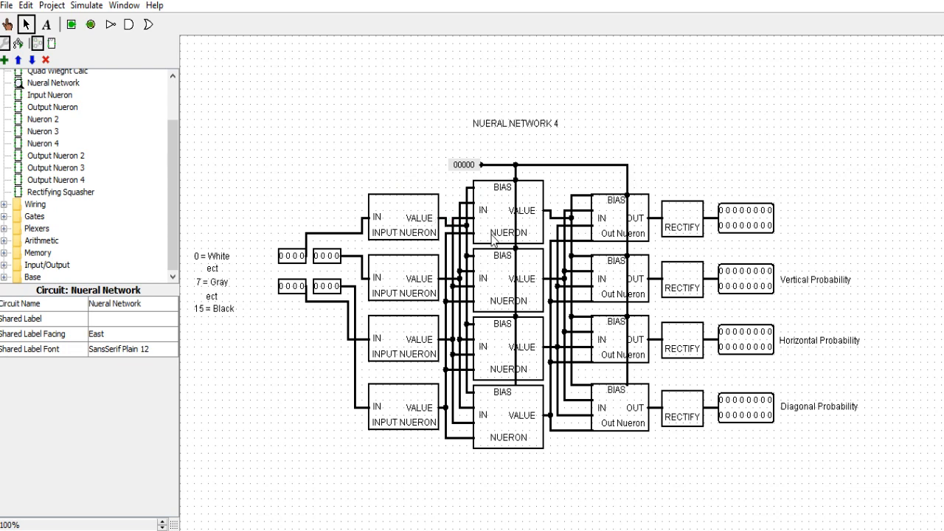
mouse_move(459, 212)
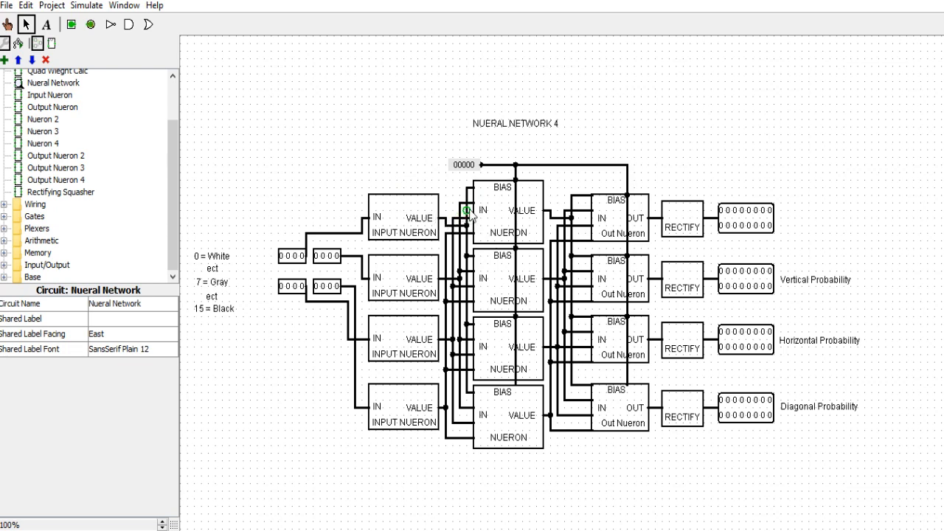
mouse_move(480, 221)
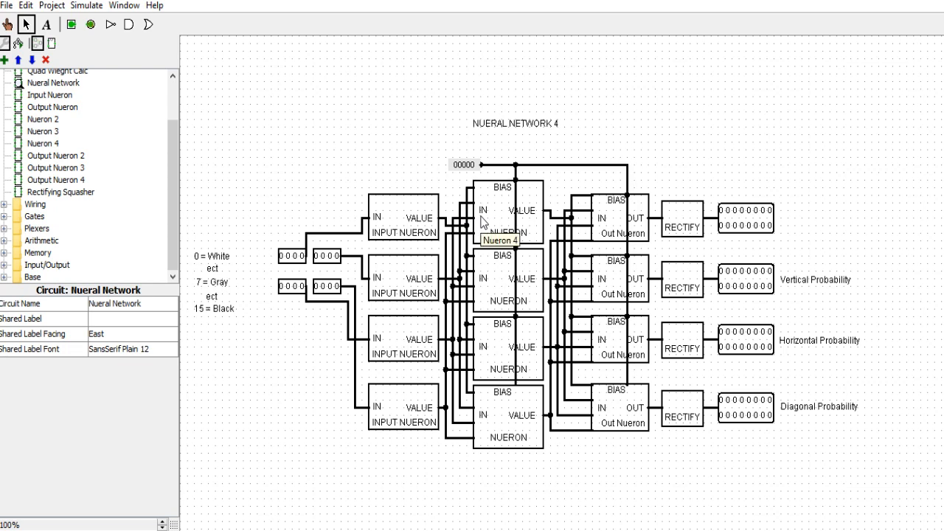
mouse_move(516, 213)
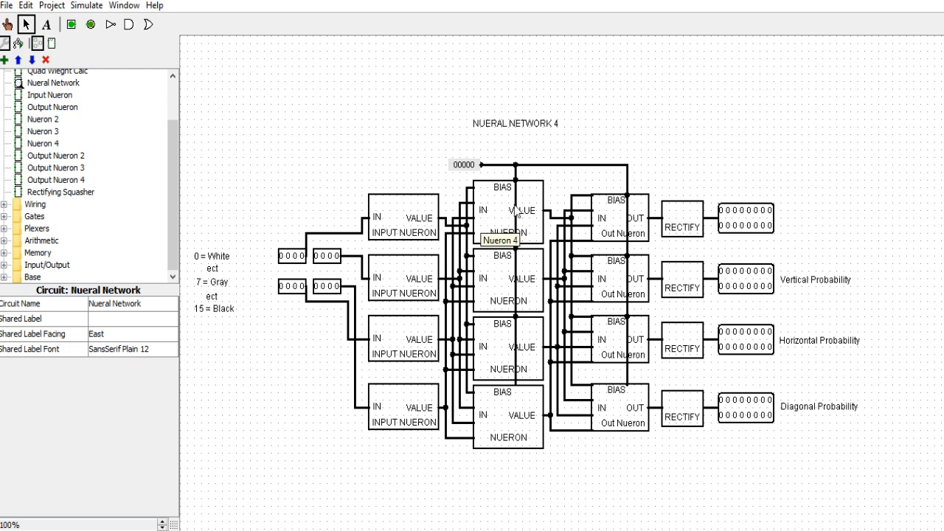
mouse_move(548, 165)
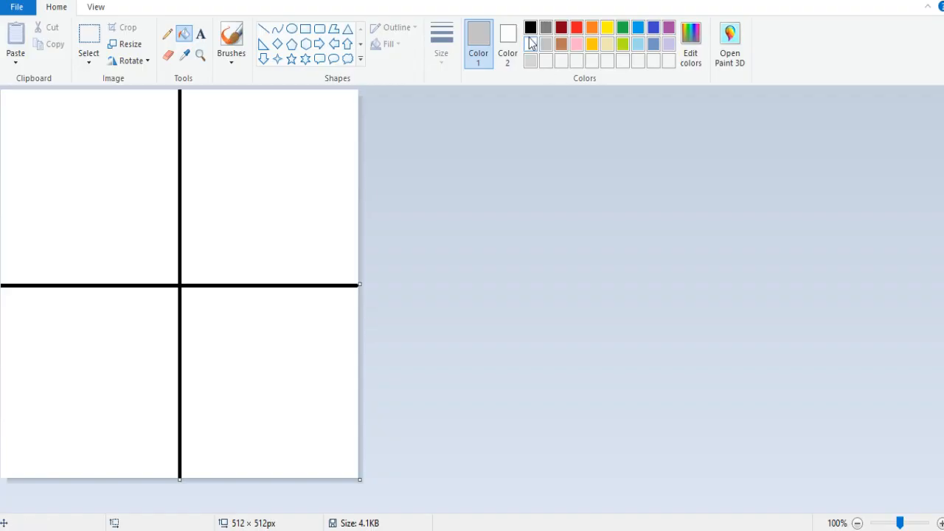
Step: Repaint the grid as dark gray top-left/bottom-right, light gray elsewhere, then return to Logisim
left_click(545, 26)
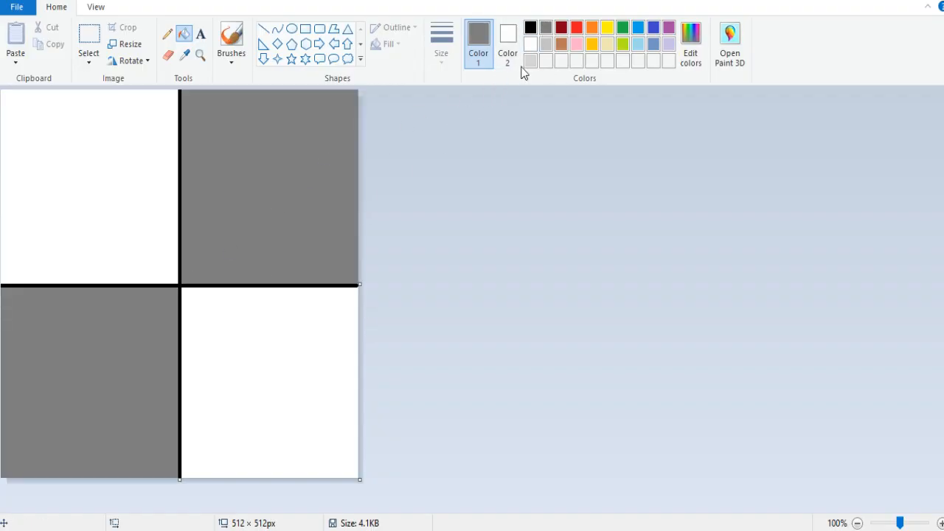
left_click(531, 26)
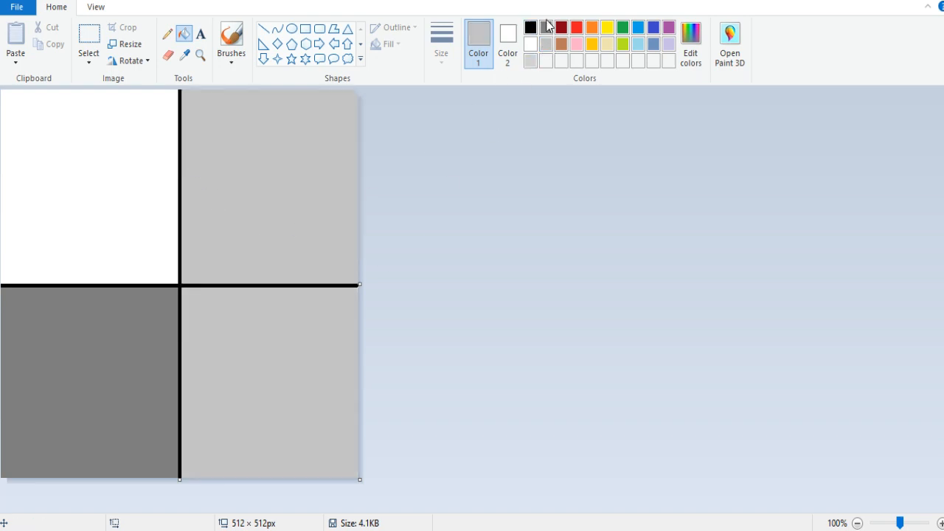
left_click(269, 186)
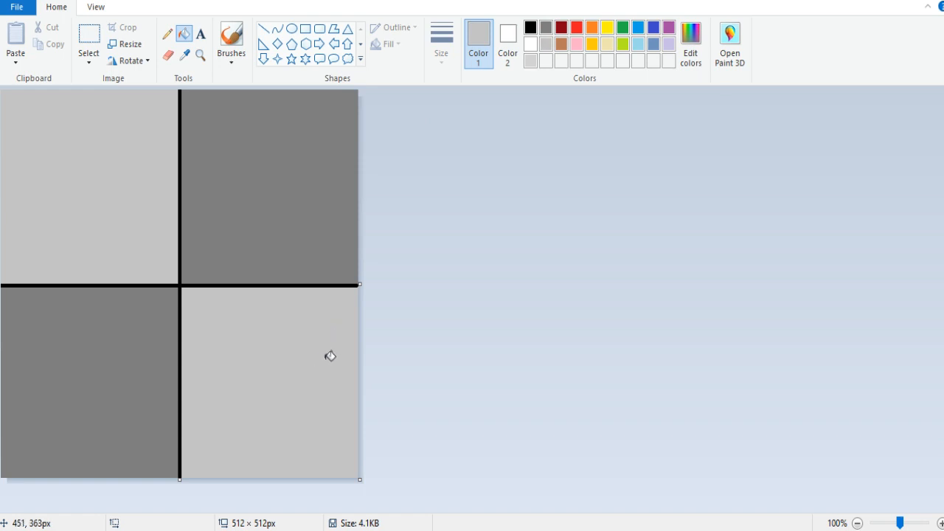
mouse_move(360, 171)
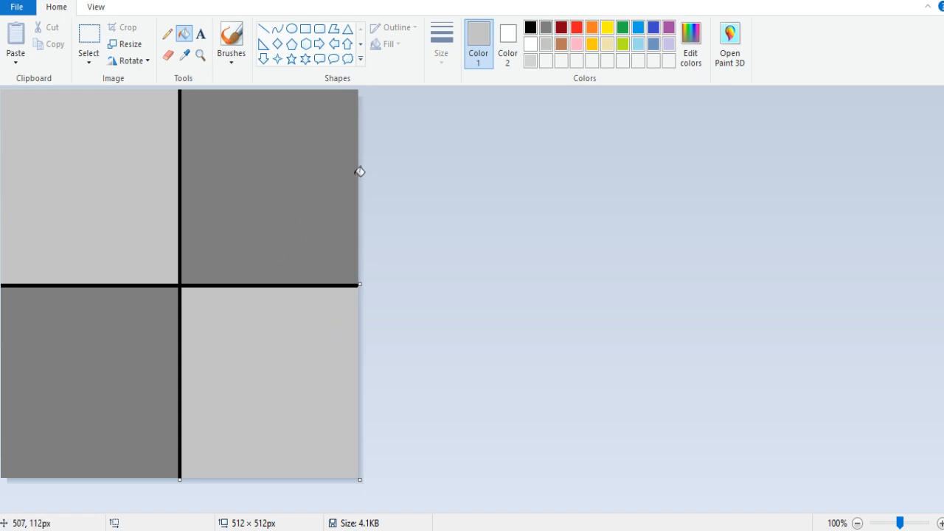
mouse_move(195, 248)
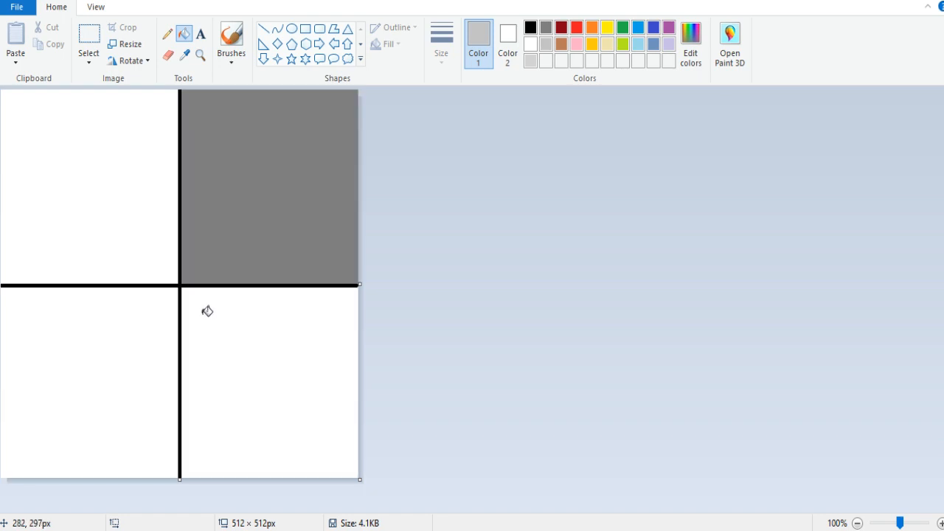
left_click(269, 184)
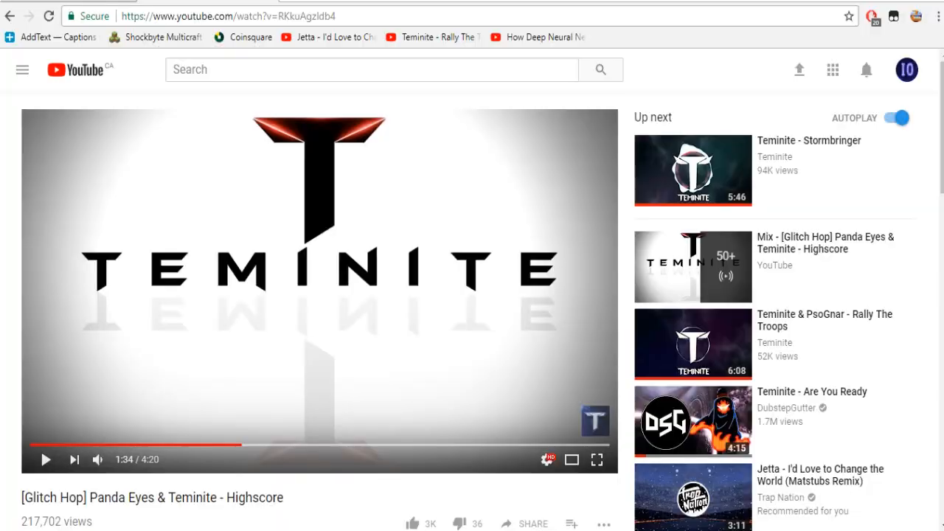
key("alt+tab")
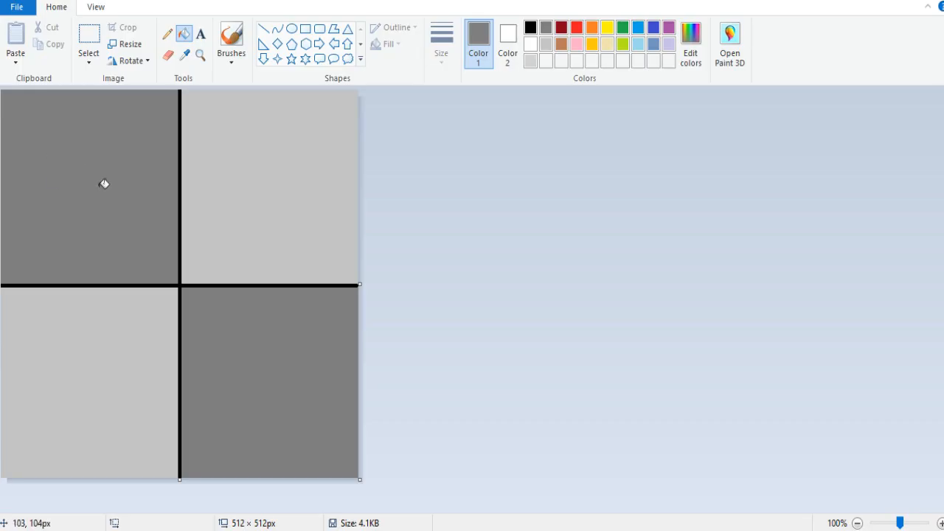
mouse_move(275, 383)
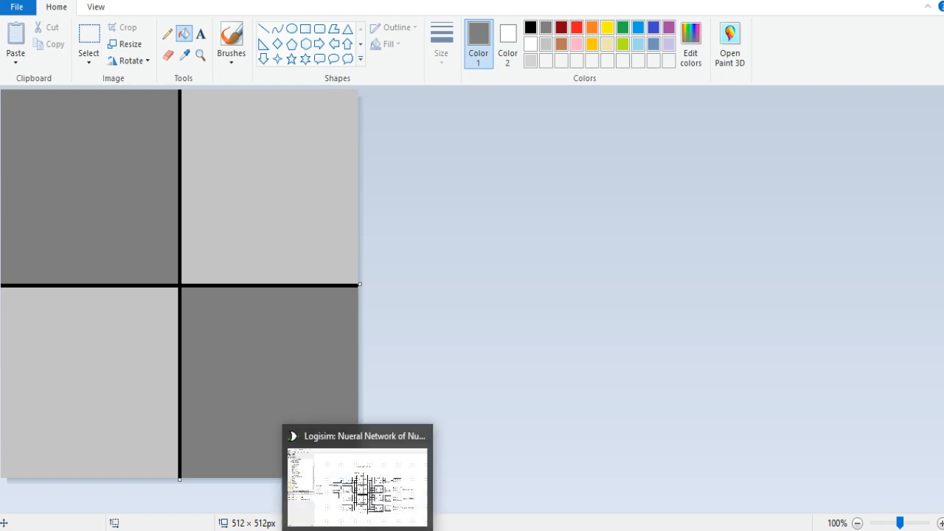
Step: Enter the diagonal pattern's gray values on the Logisim input pins to get a Diagonal Probability reading
left_click(357, 484)
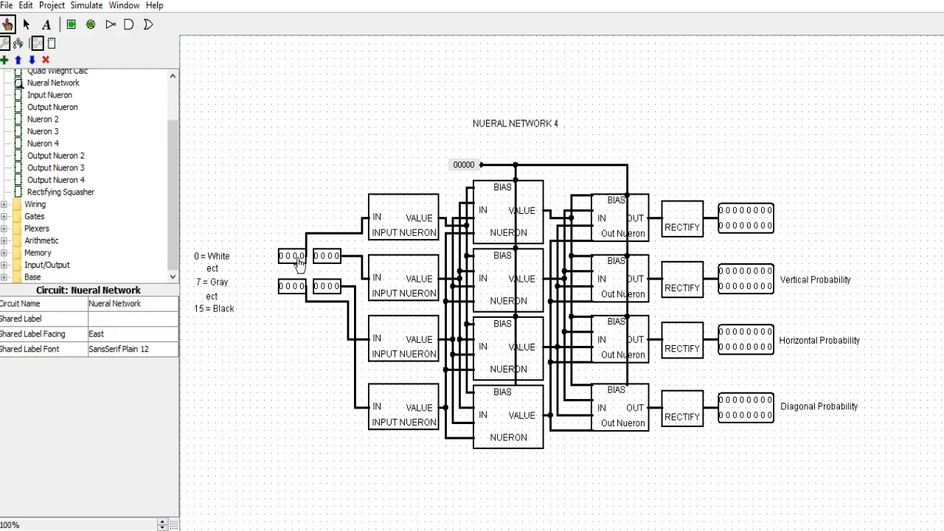
left_click(289, 257)
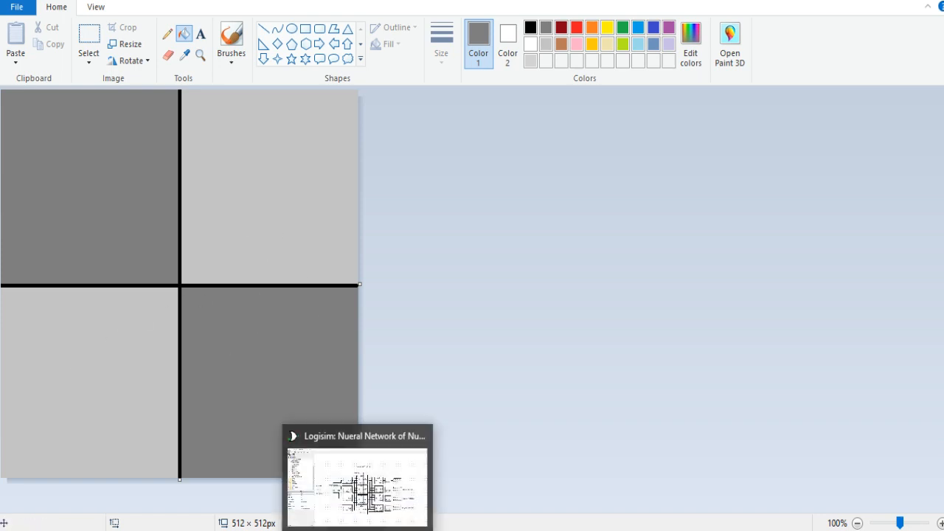
left_click(357, 484)
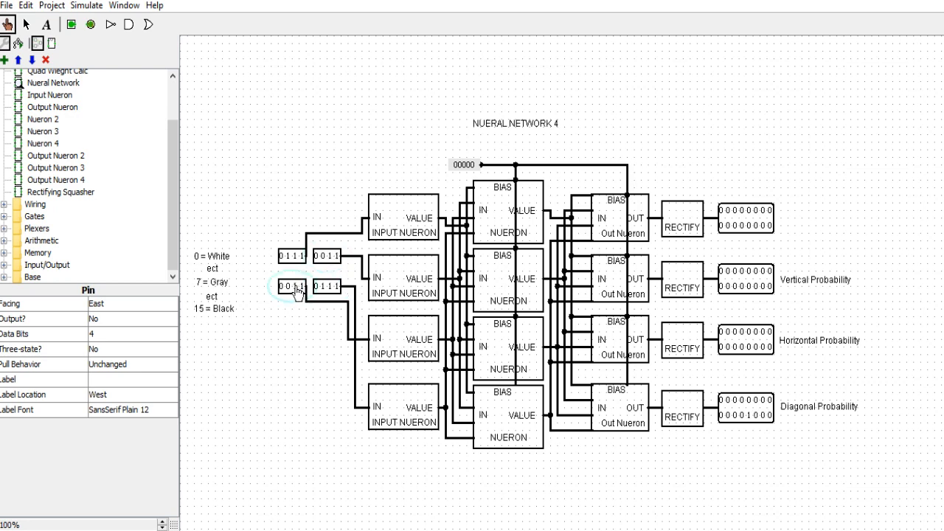
mouse_move(663, 346)
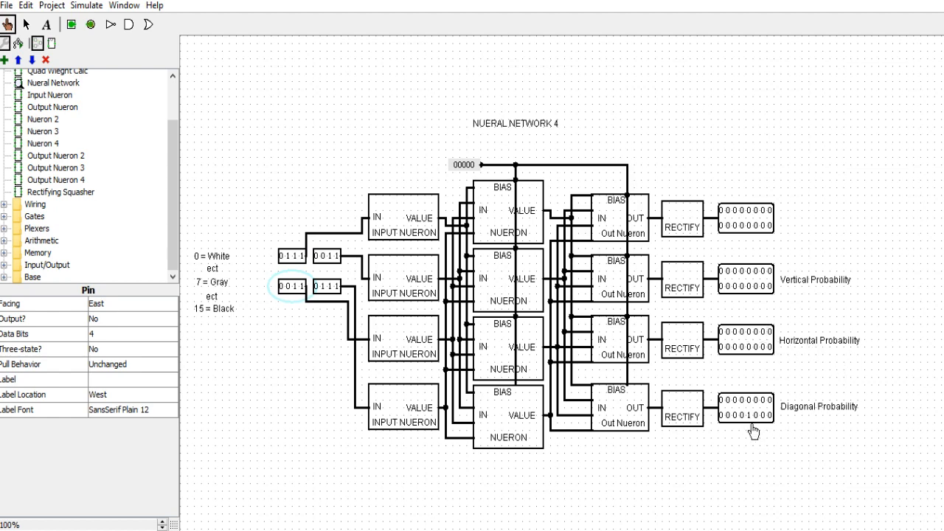
mouse_move(431, 523)
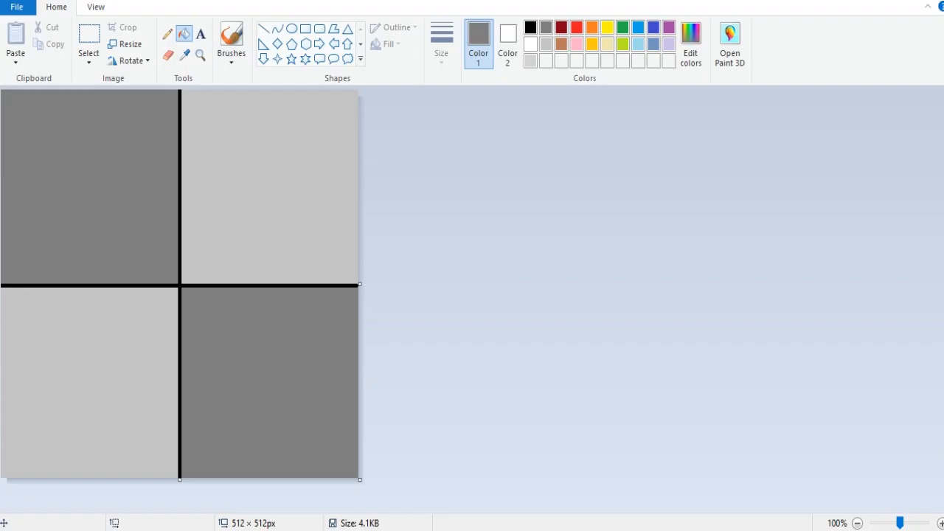
Step: Switch from Logisim back to the Paint window with the gray grid
key("alt+tab")
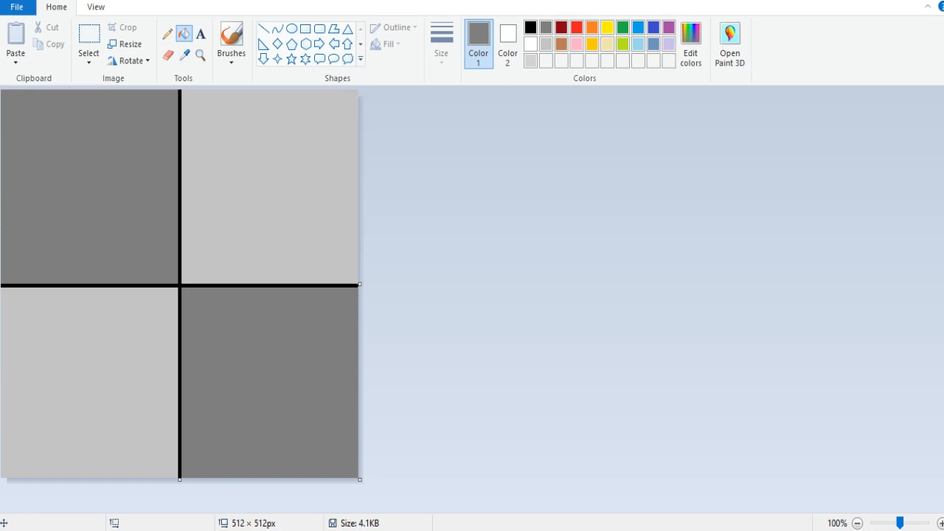
mouse_move(392, 518)
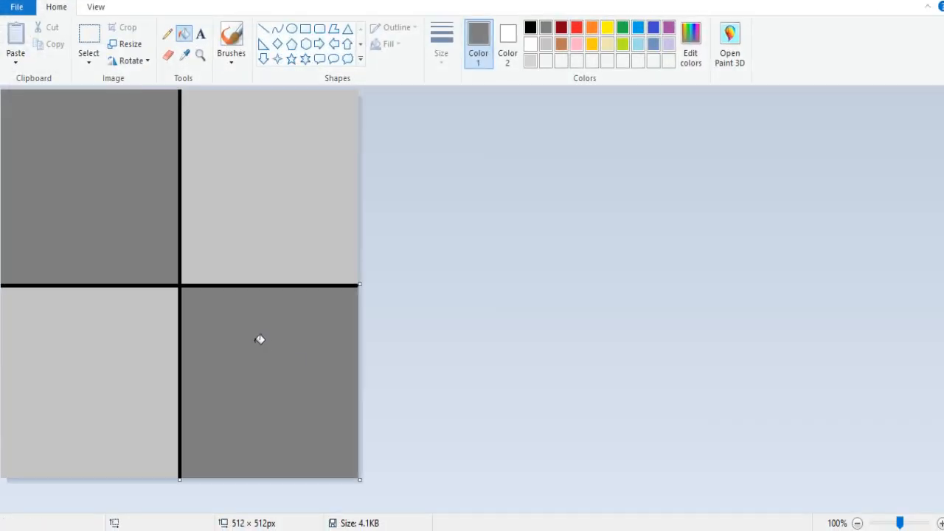
mouse_move(351, 152)
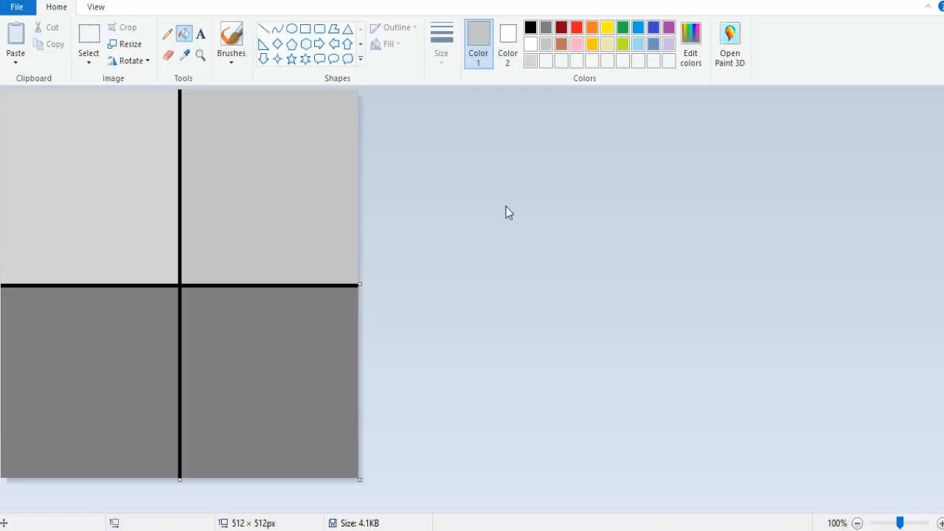
mouse_move(195, 269)
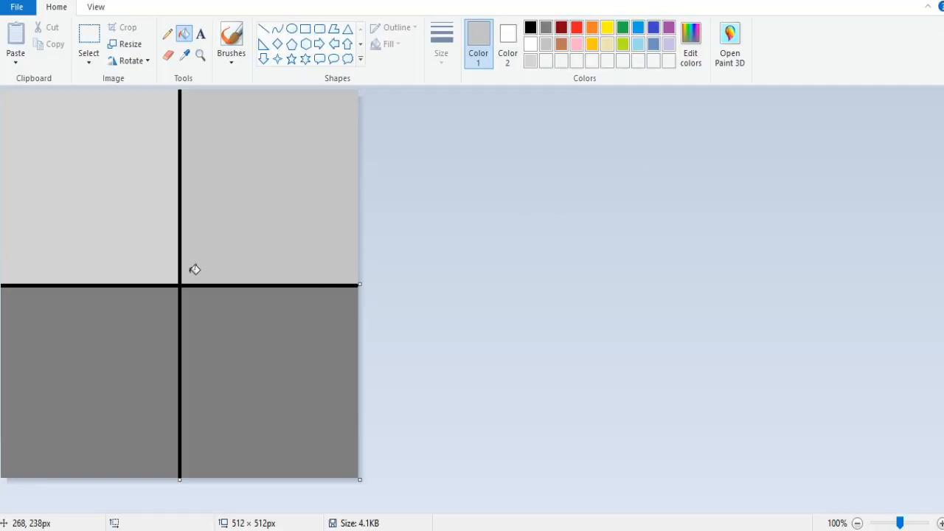
mouse_move(145, 210)
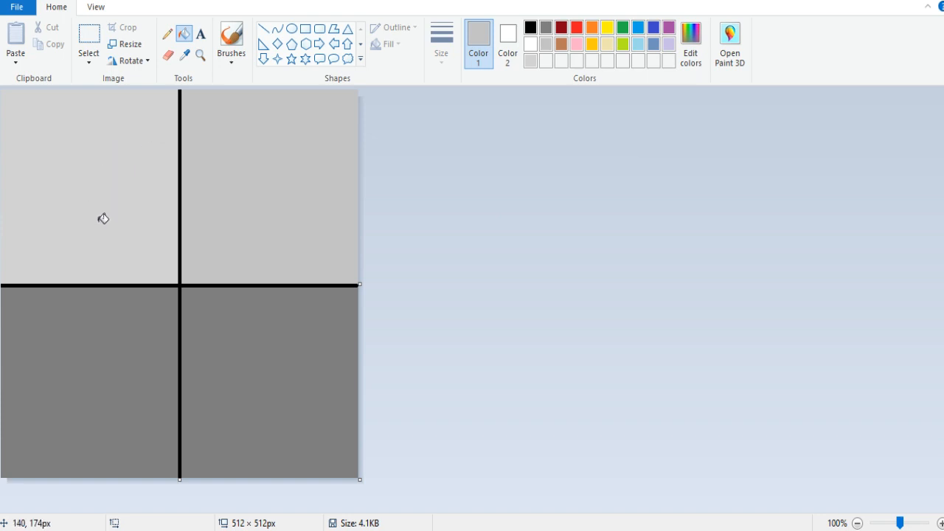
mouse_move(127, 189)
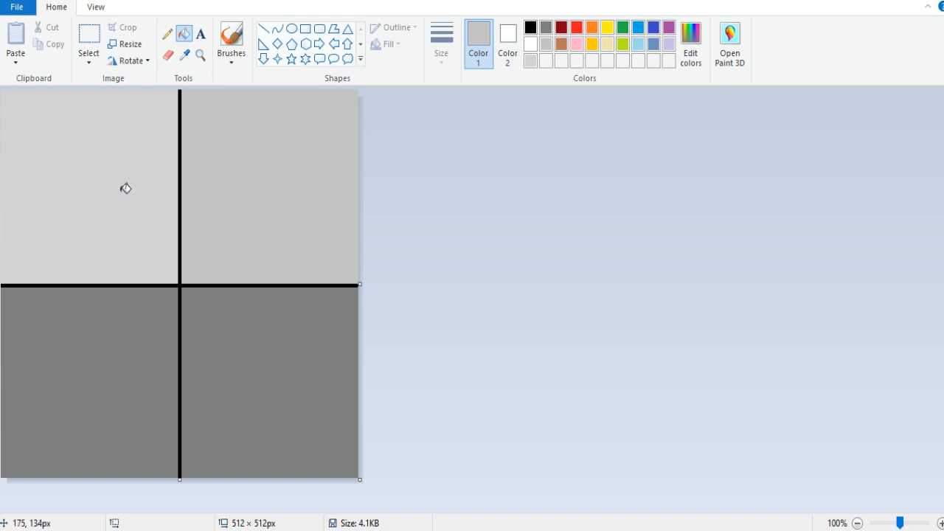
mouse_move(142, 192)
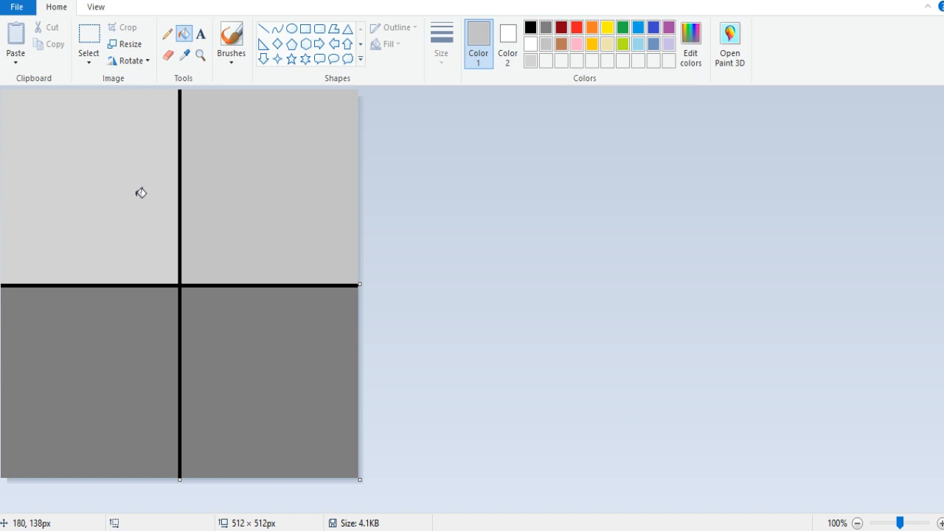
mouse_move(279, 195)
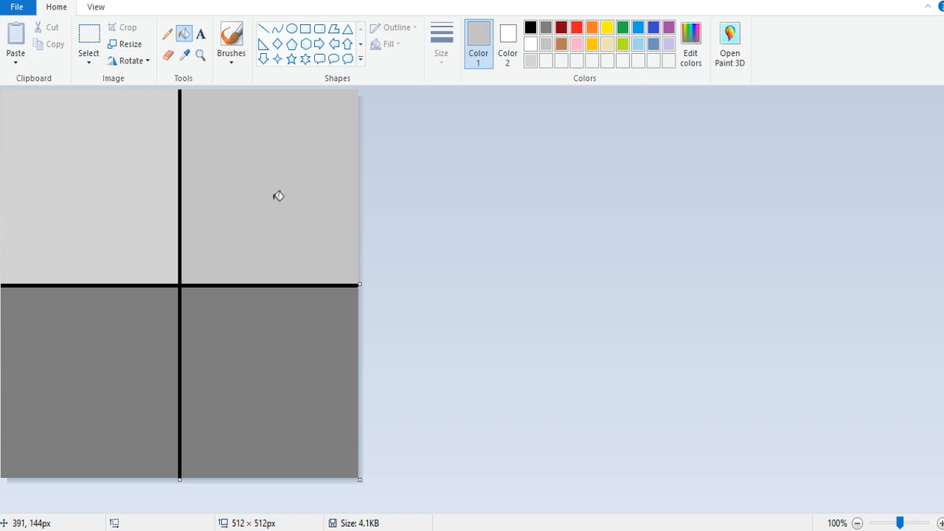
mouse_move(260, 382)
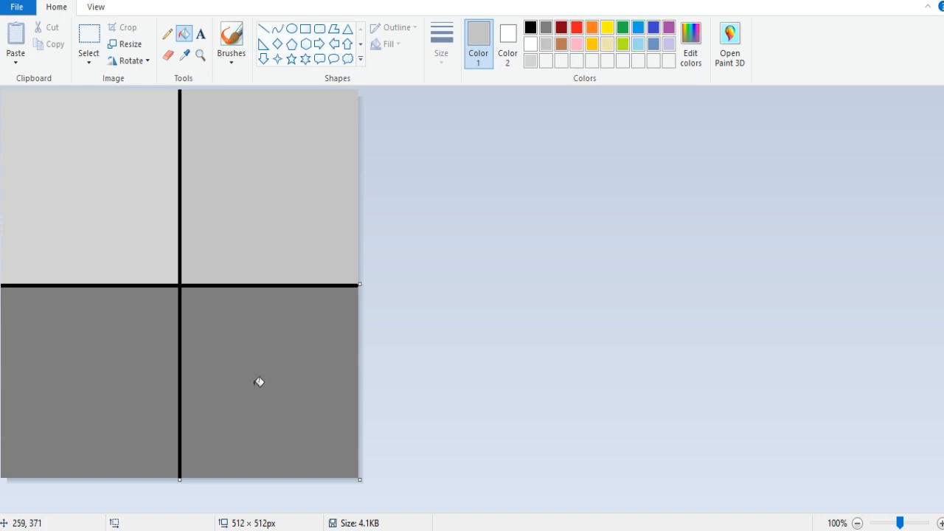
mouse_move(387, 501)
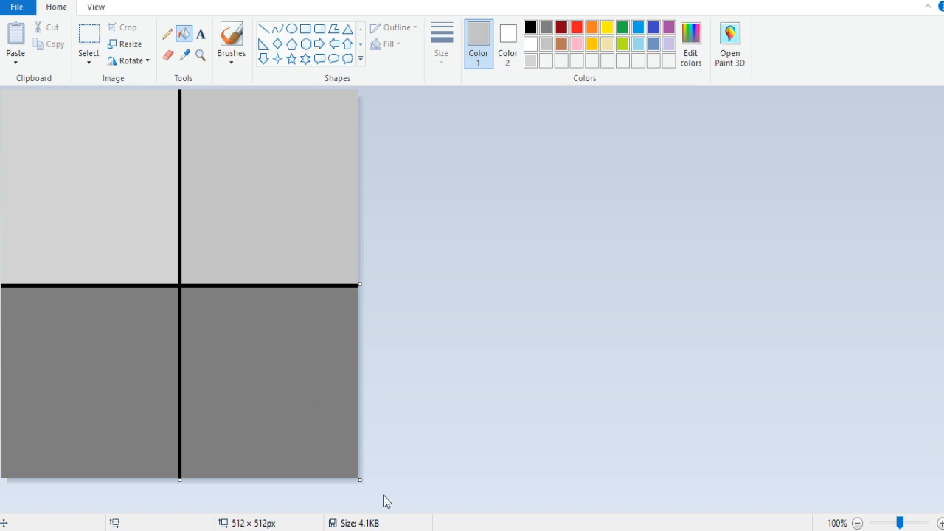
mouse_move(405, 472)
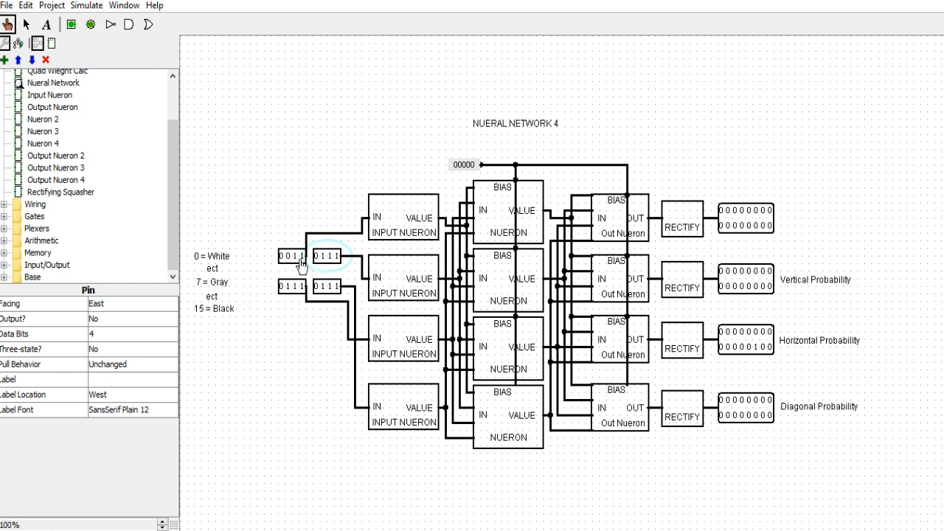
mouse_move(301, 267)
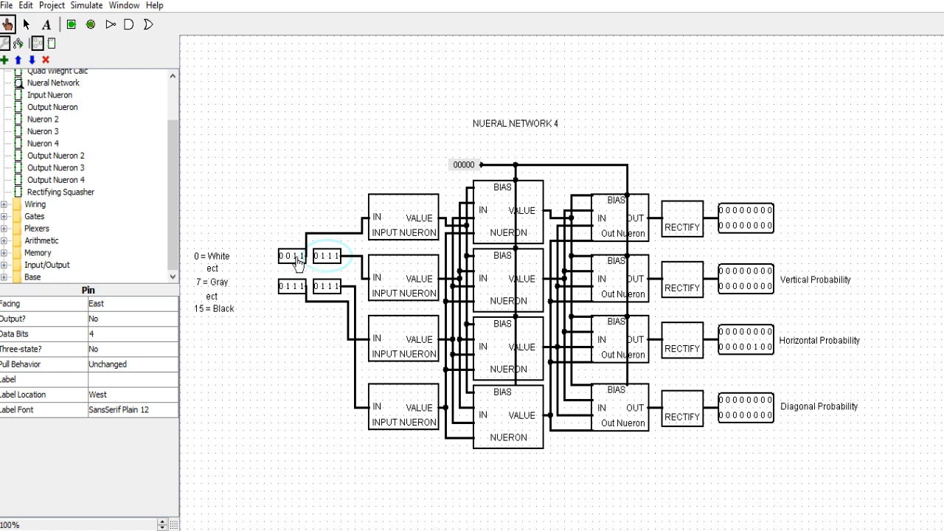
mouse_move(321, 268)
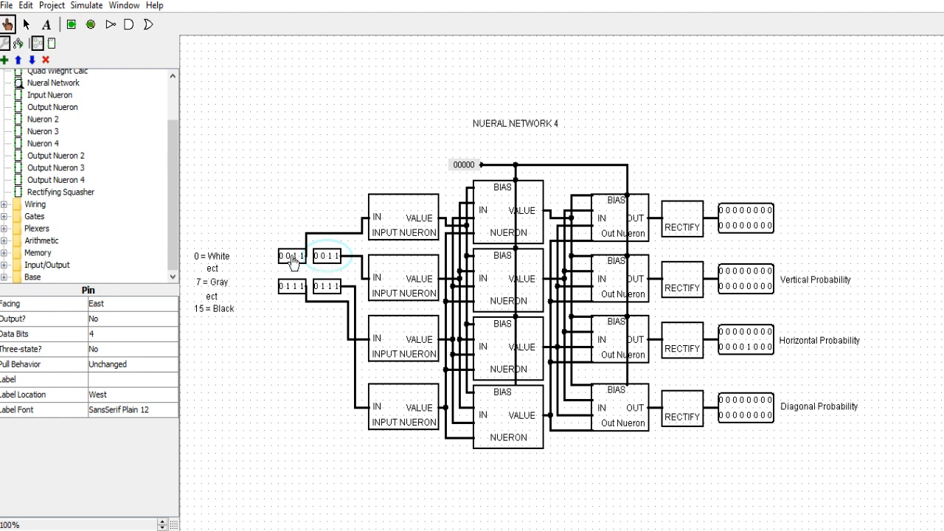
Step: Poke an input pin bit to encode the light-top, dark-bottom gray pattern
left_click(291, 257)
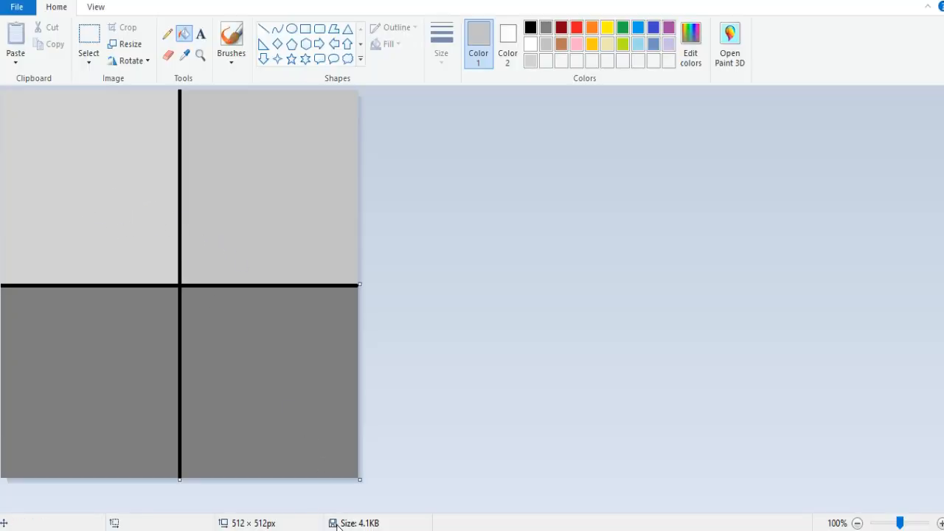
mouse_move(343, 487)
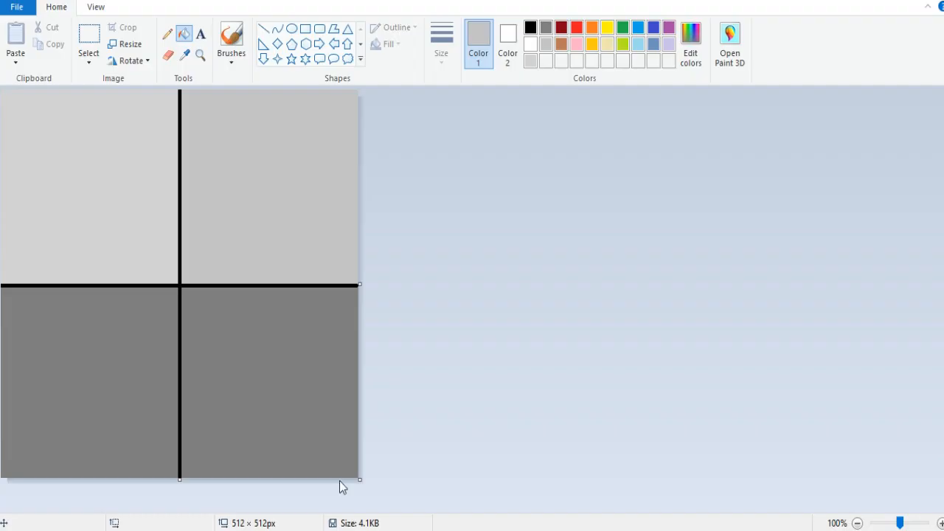
mouse_move(327, 304)
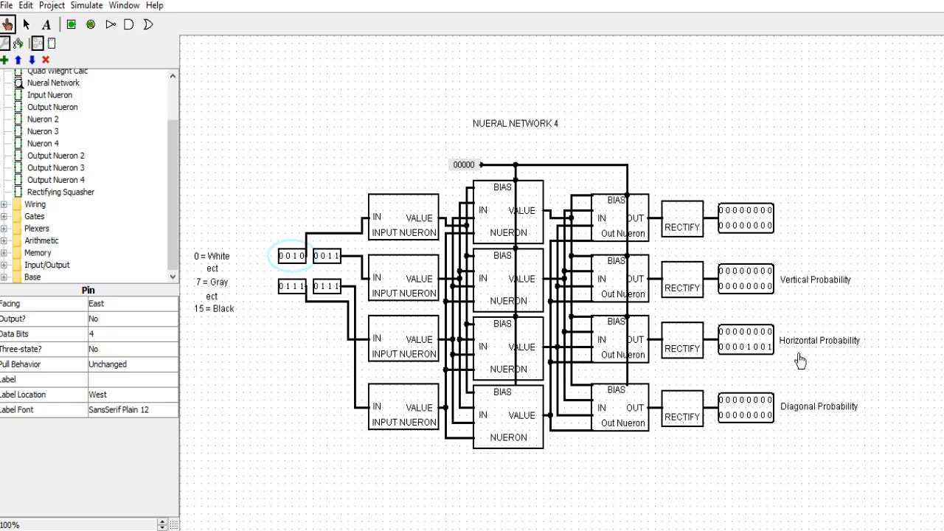
mouse_move(755, 357)
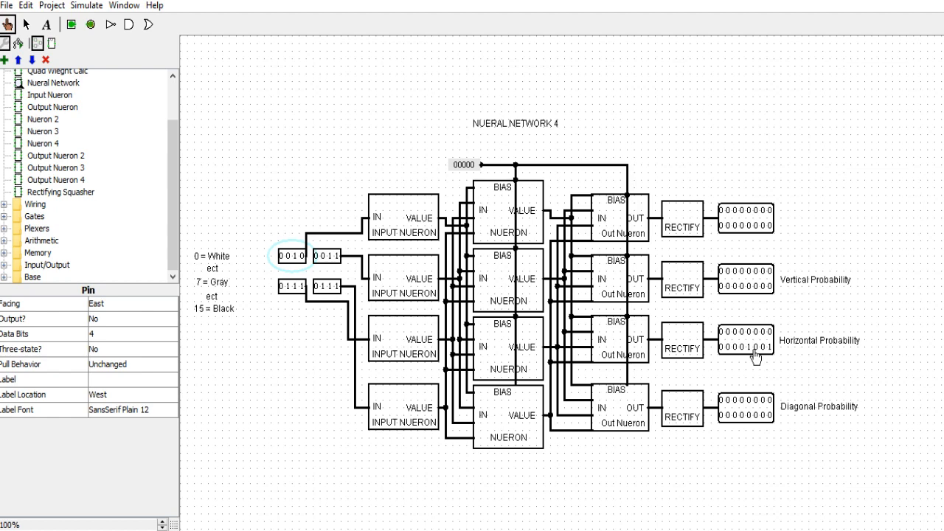
mouse_move(774, 367)
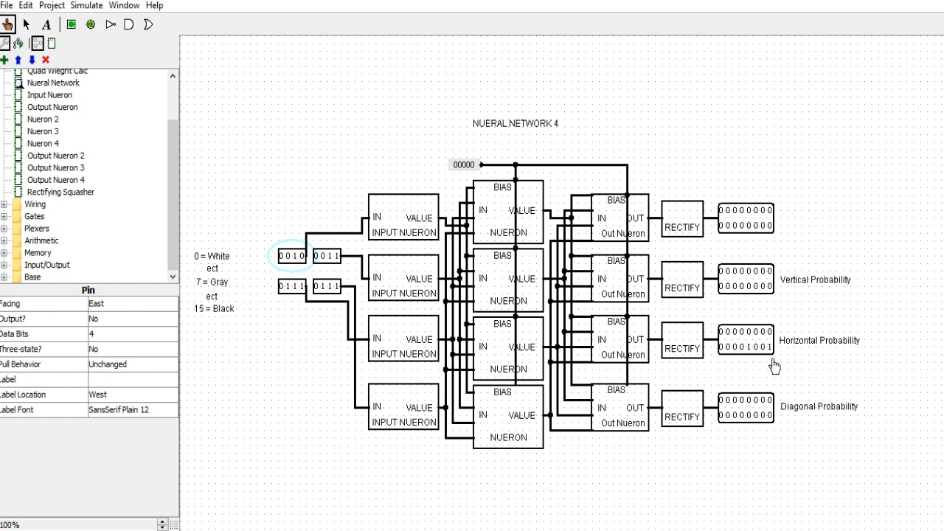
mouse_move(803, 351)
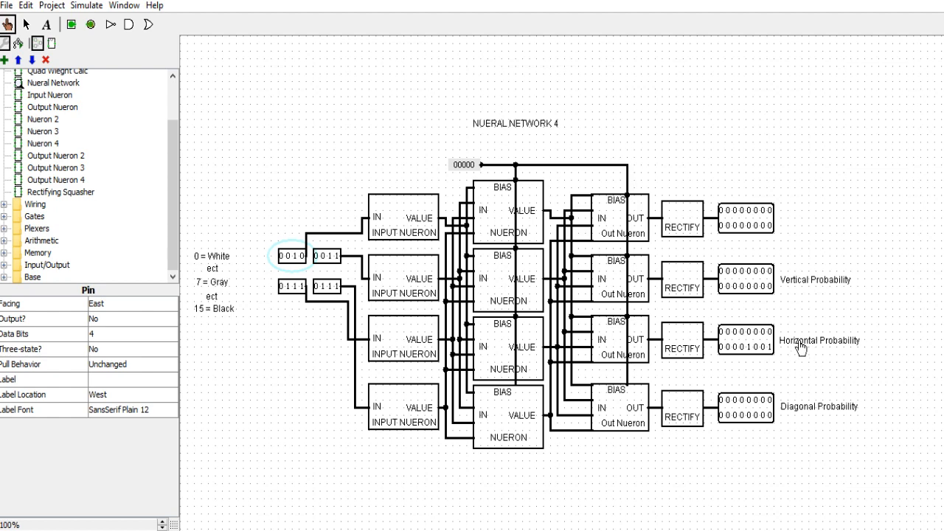
mouse_move(785, 350)
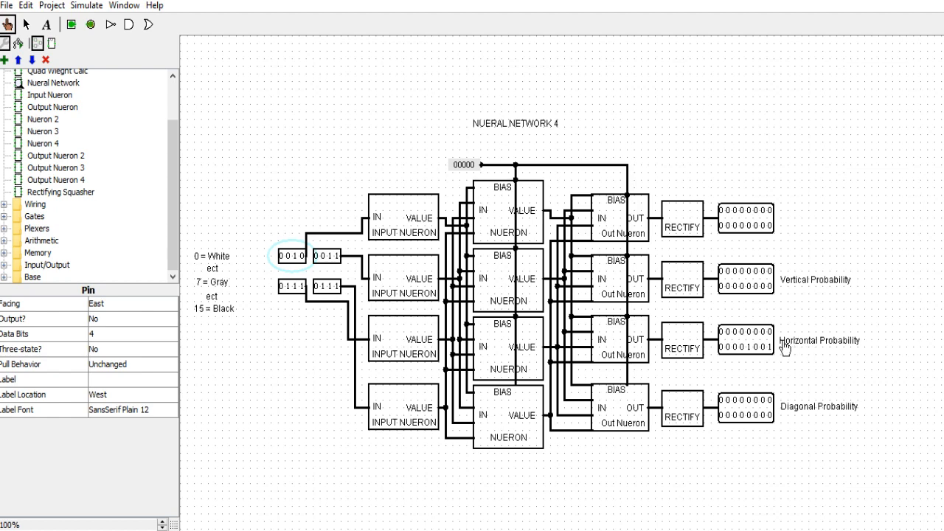
mouse_move(366, 308)
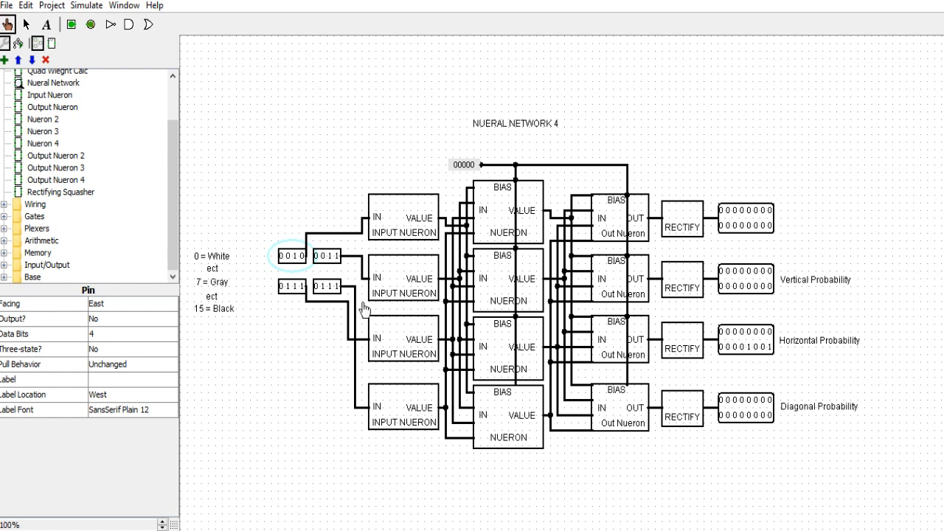
mouse_move(902, 16)
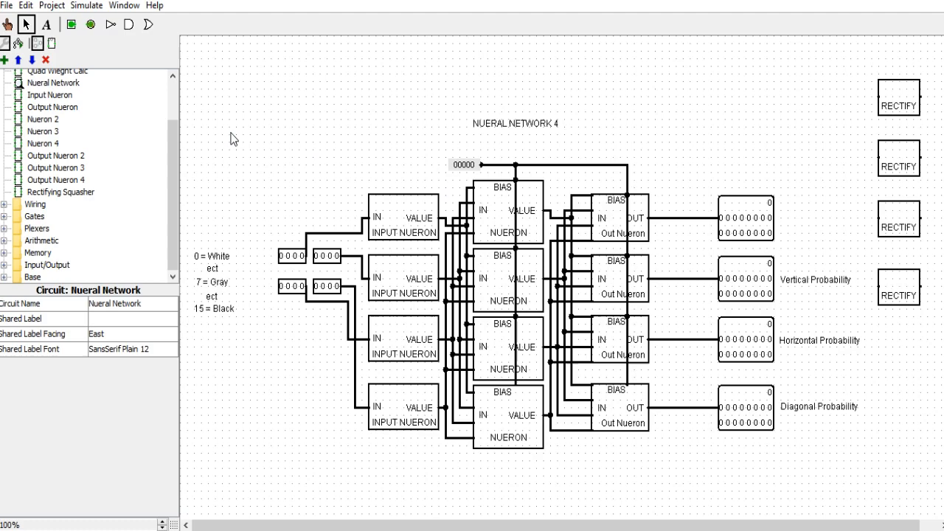
Step: Switch Logisim back to the Edit tool after moving the RECTIFY blocks aside
left_click(8, 24)
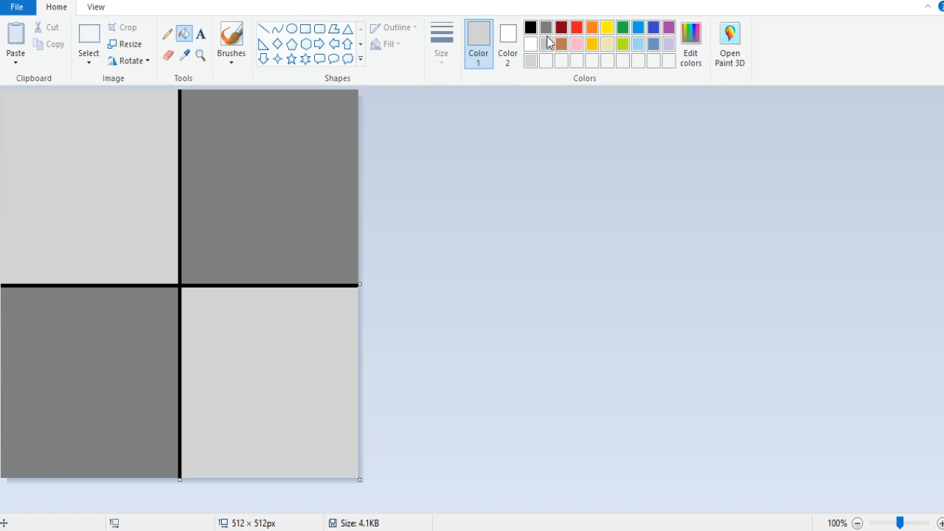
mouse_move(118, 171)
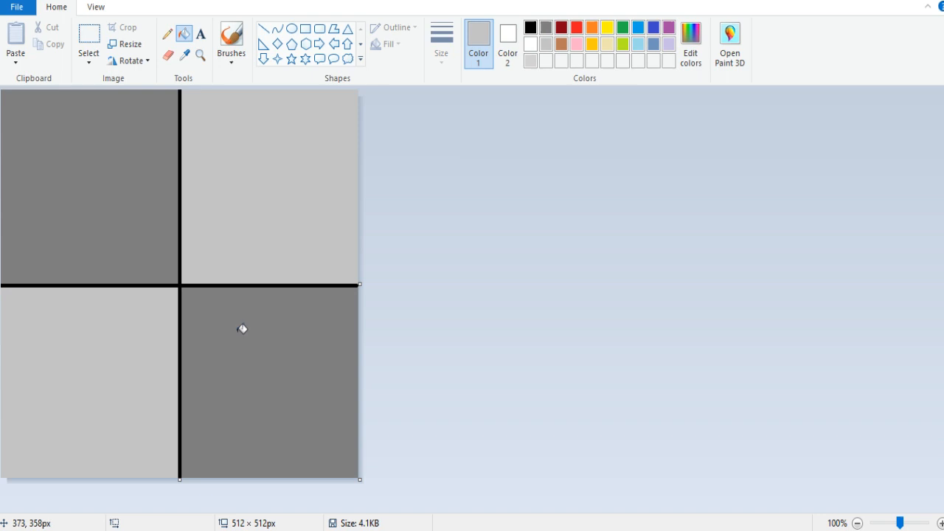
mouse_move(260, 363)
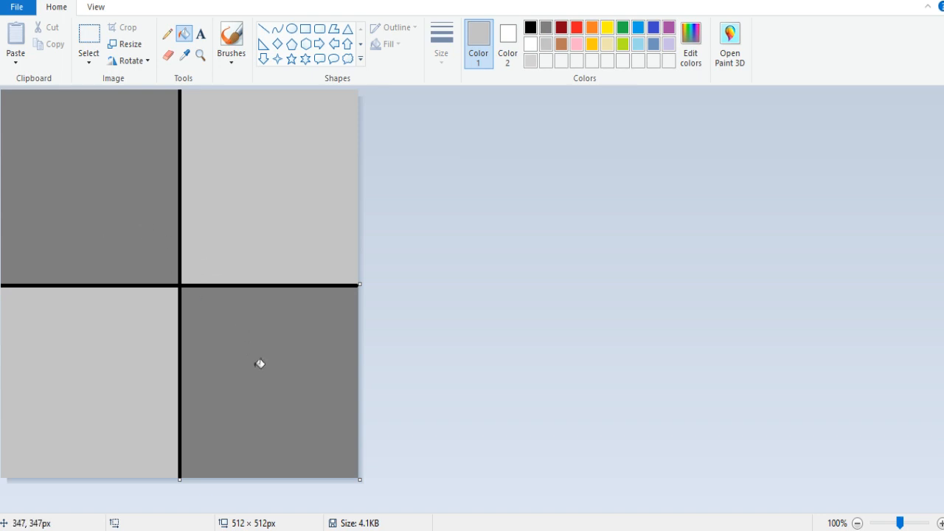
mouse_move(304, 194)
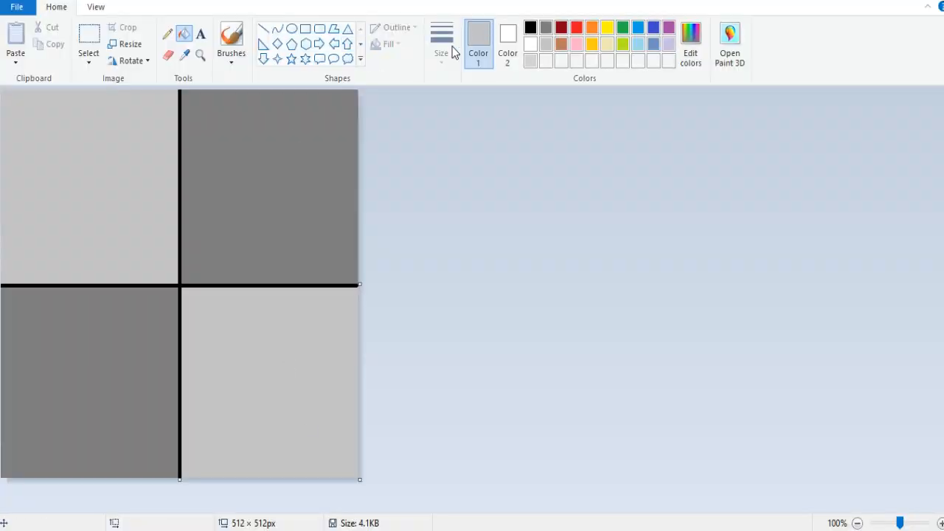
Step: Fill the bottom-right square white, then switch back to the Logisim circuit
left_click(268, 381)
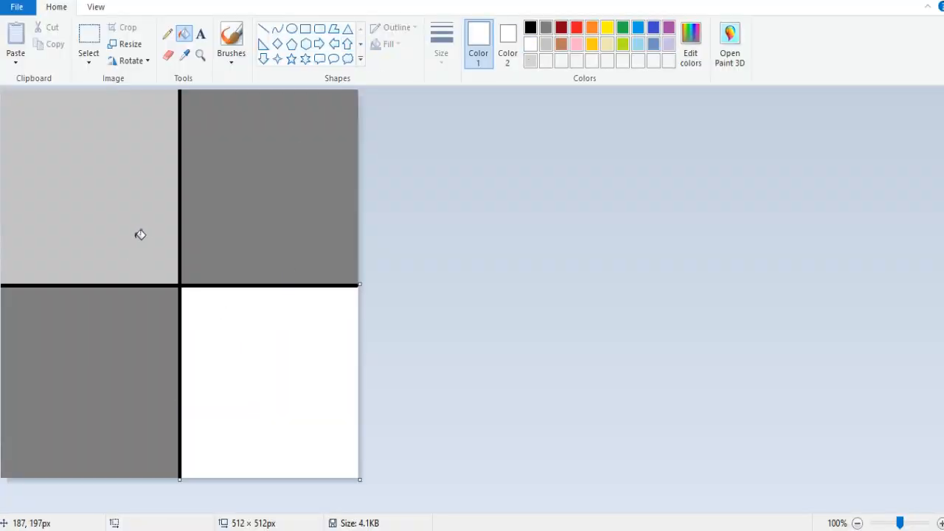
mouse_move(183, 264)
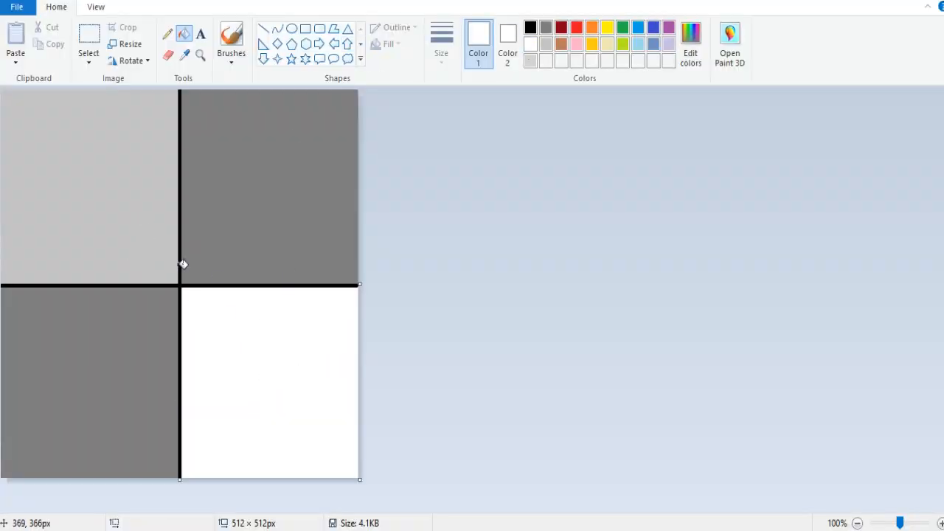
key("alt+tab")
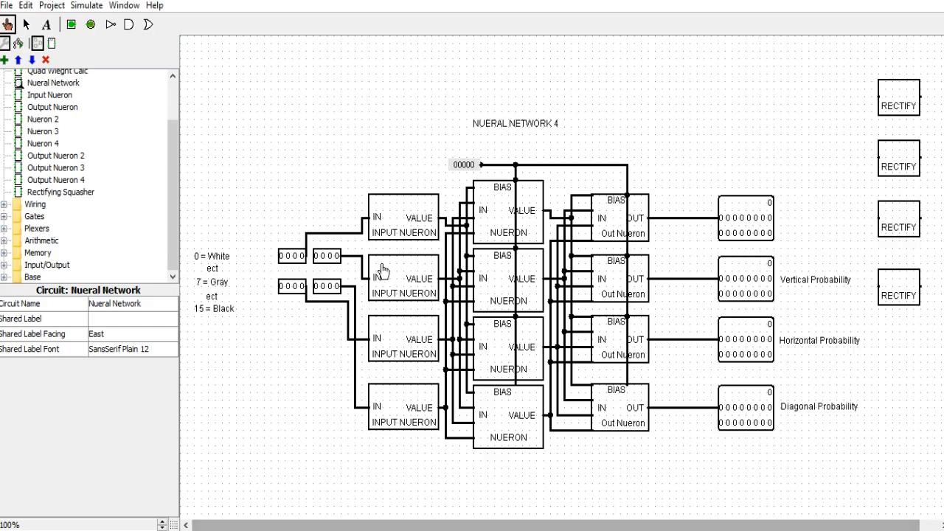
Step: Set the top-right and bottom-left input pins to 0111, leaving the others at 0000
left_click(328, 257)
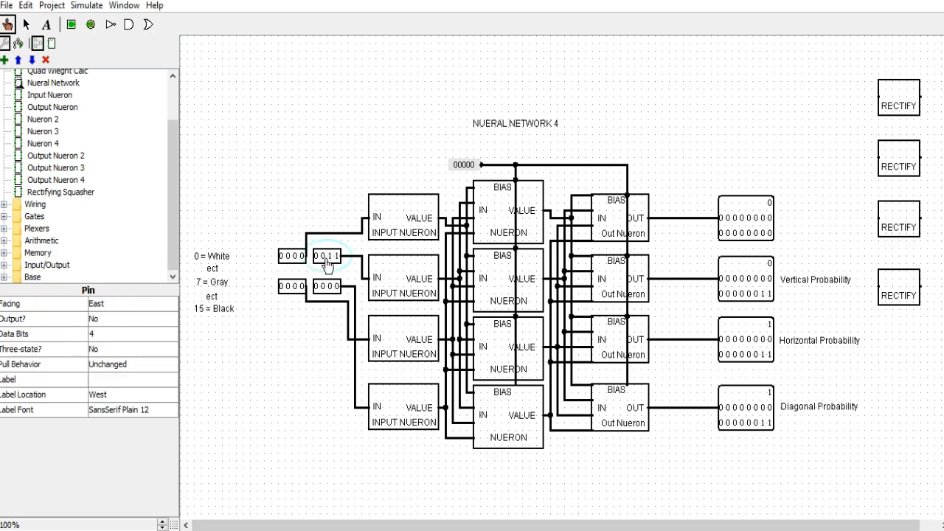
left_click(327, 256)
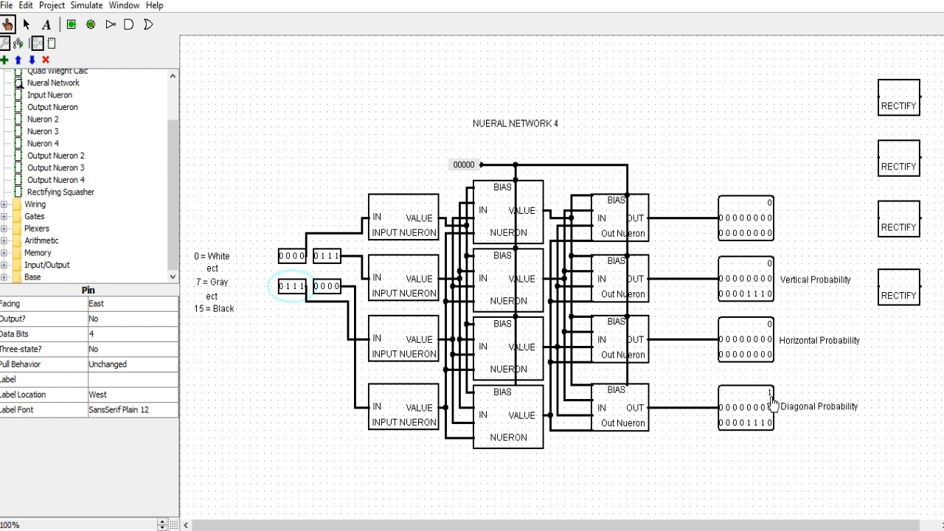
mouse_move(755, 435)
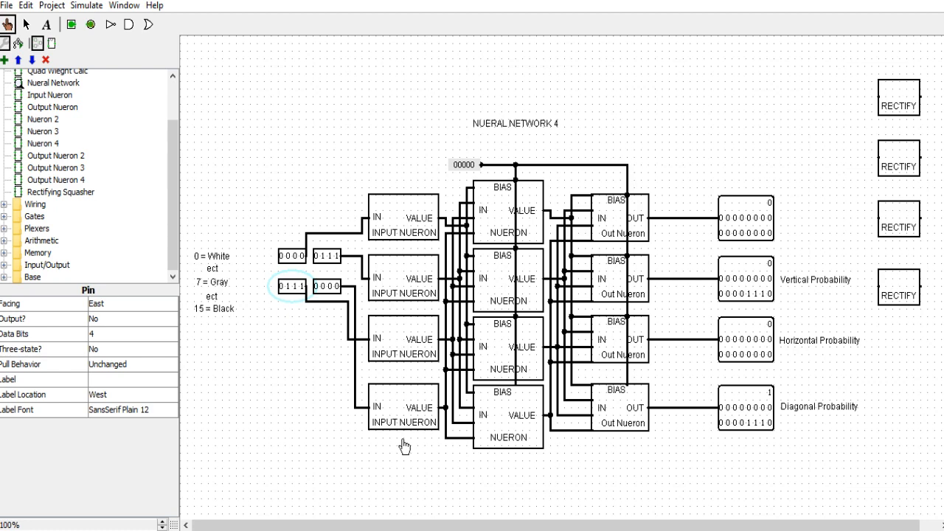
mouse_move(425, 428)
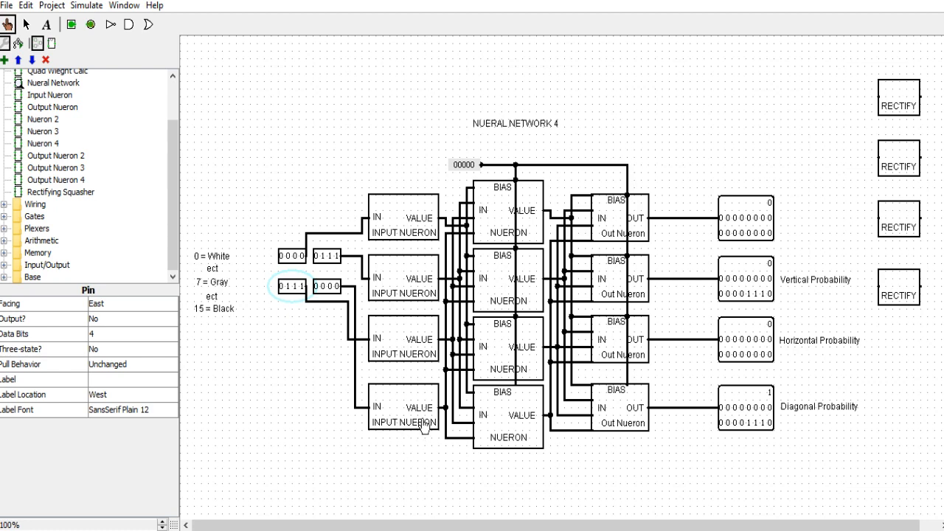
mouse_move(322, 273)
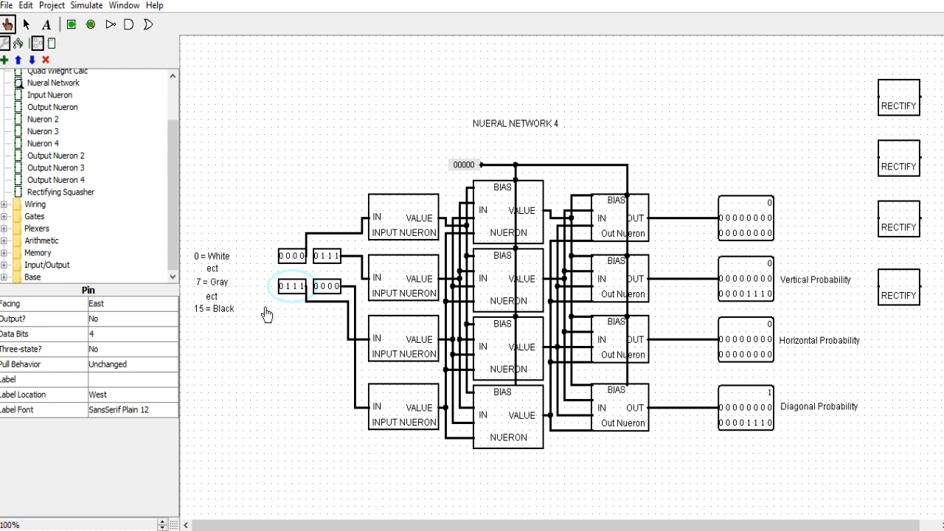
mouse_move(892, 3)
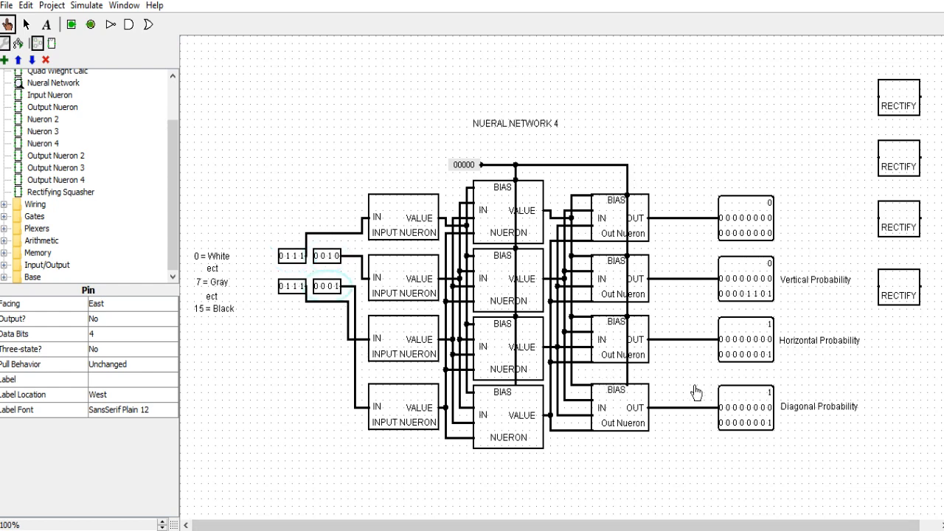
mouse_move(764, 412)
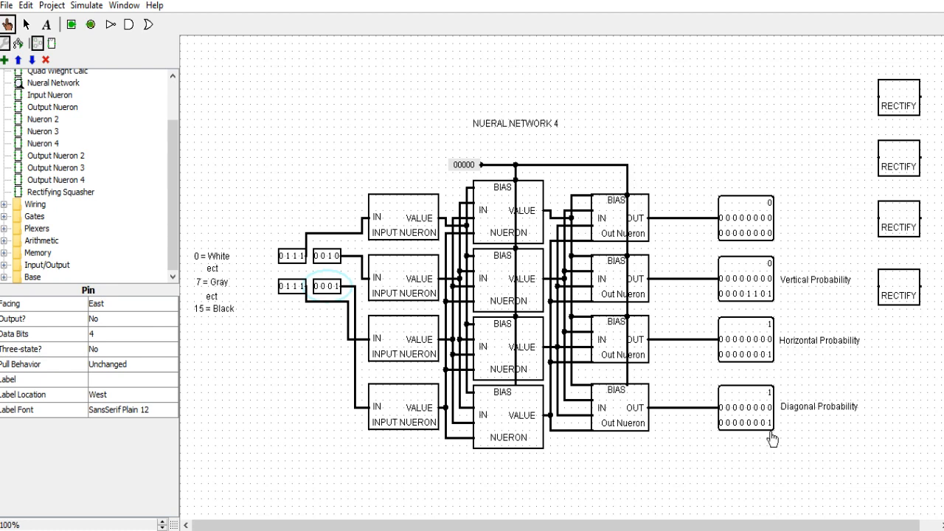
mouse_move(770, 433)
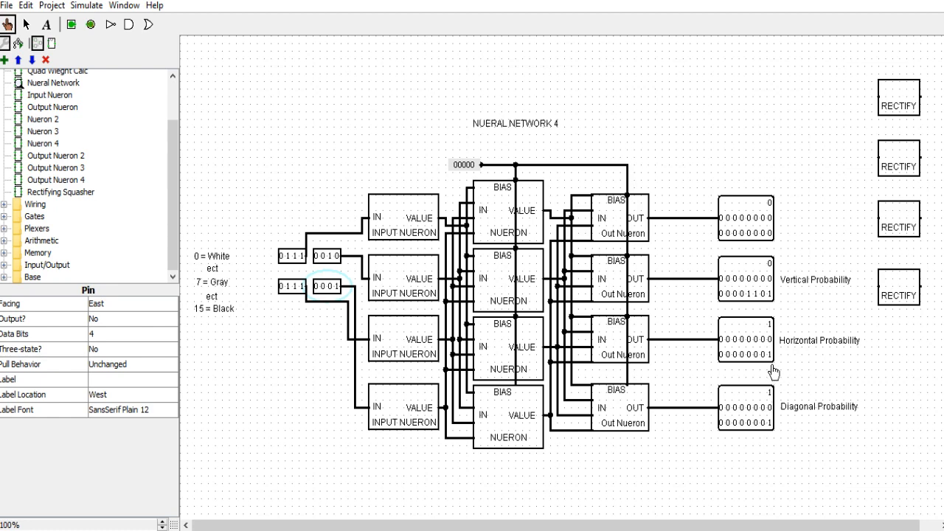
mouse_move(773, 371)
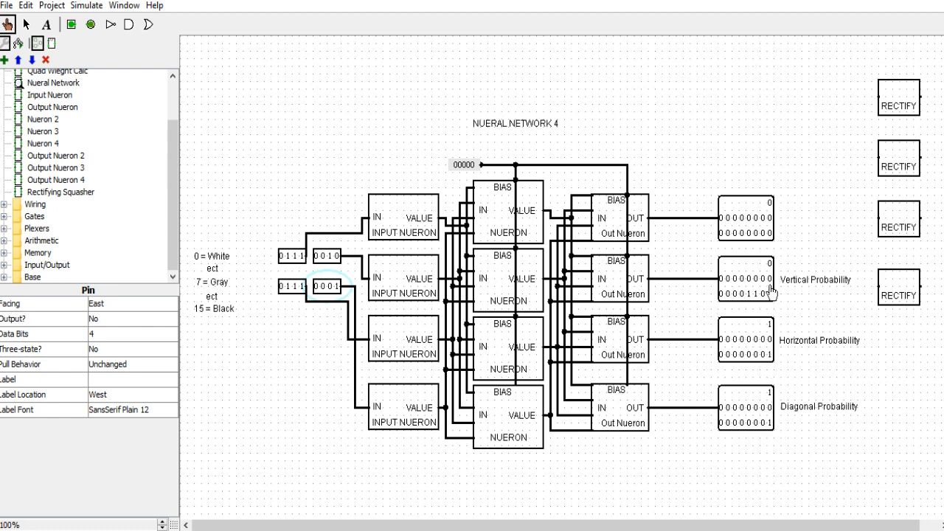
mouse_move(760, 304)
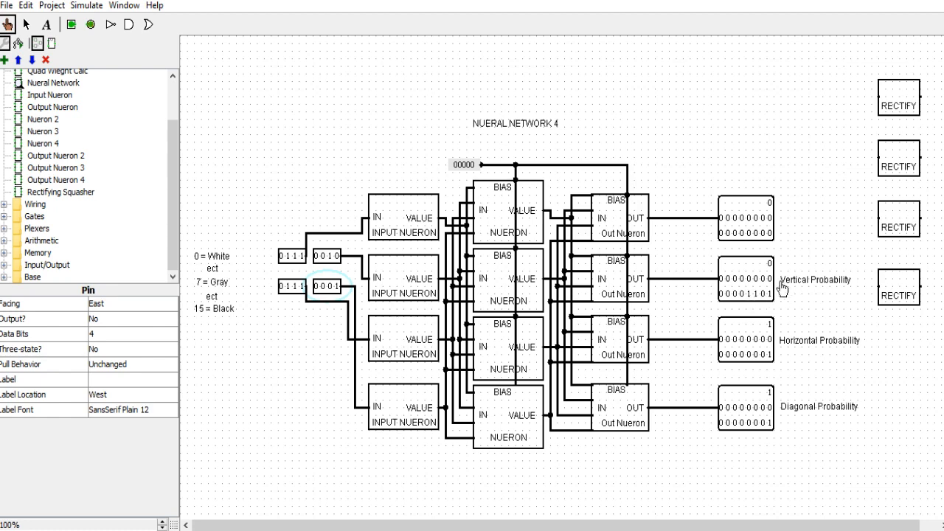
mouse_move(805, 272)
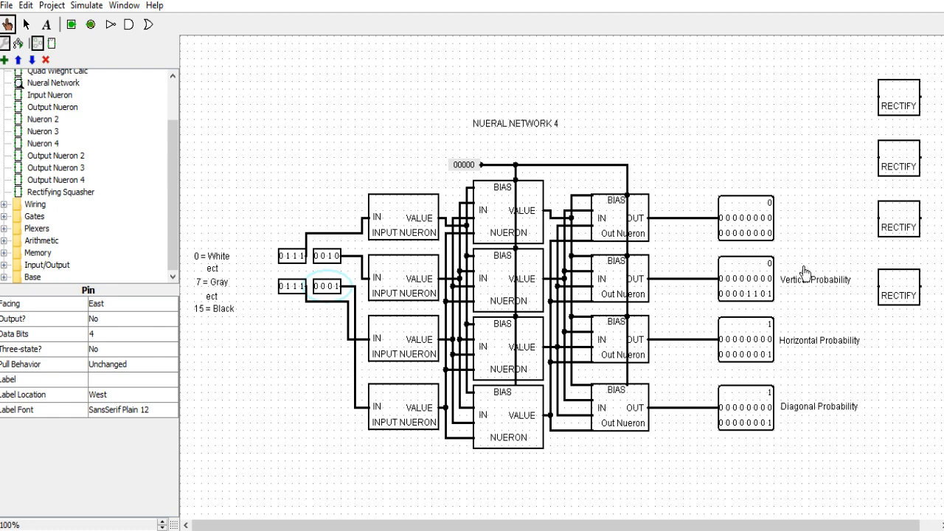
mouse_move(484, 296)
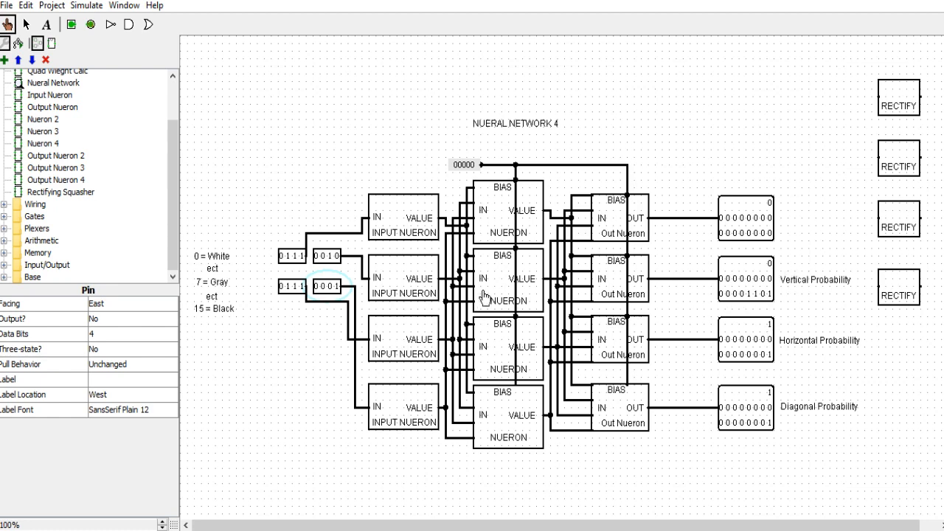
mouse_move(454, 168)
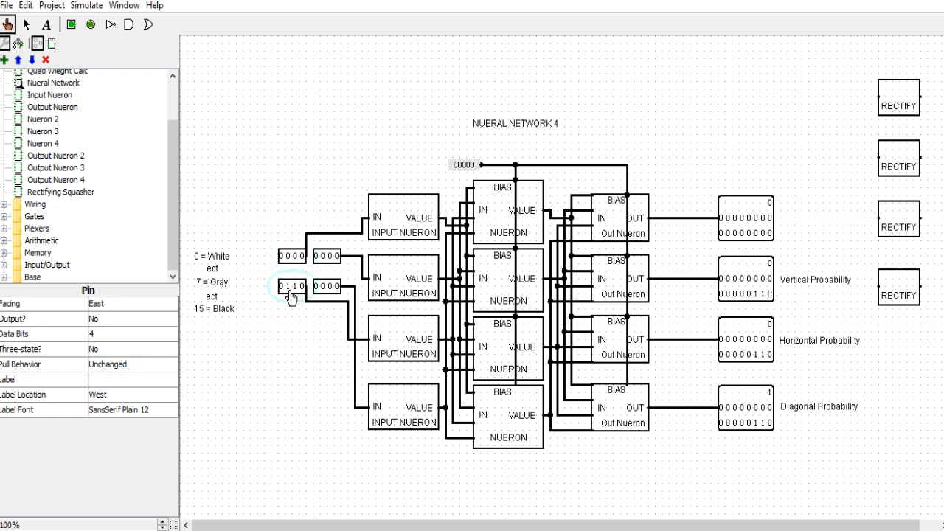
Step: Reset the last input pin to 0000 and switch to the Edit tool
left_click(290, 286)
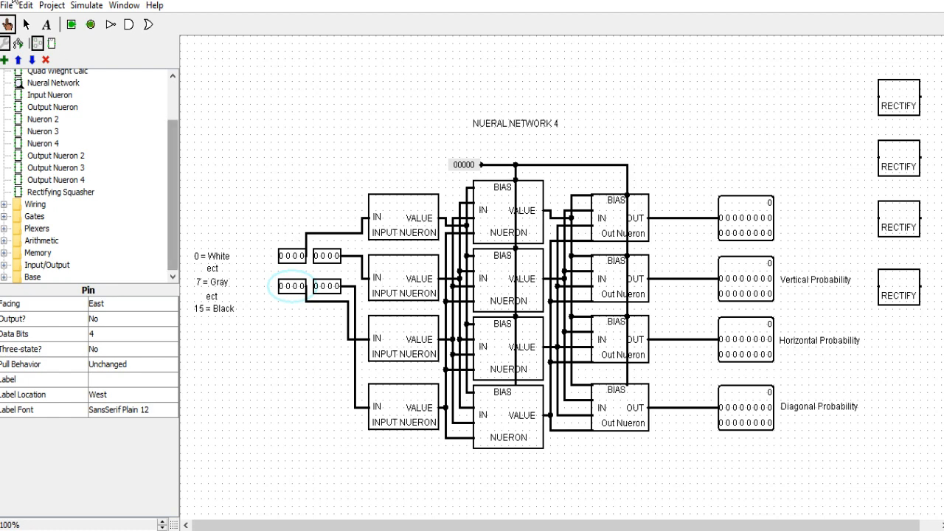
left_click(457, 133)
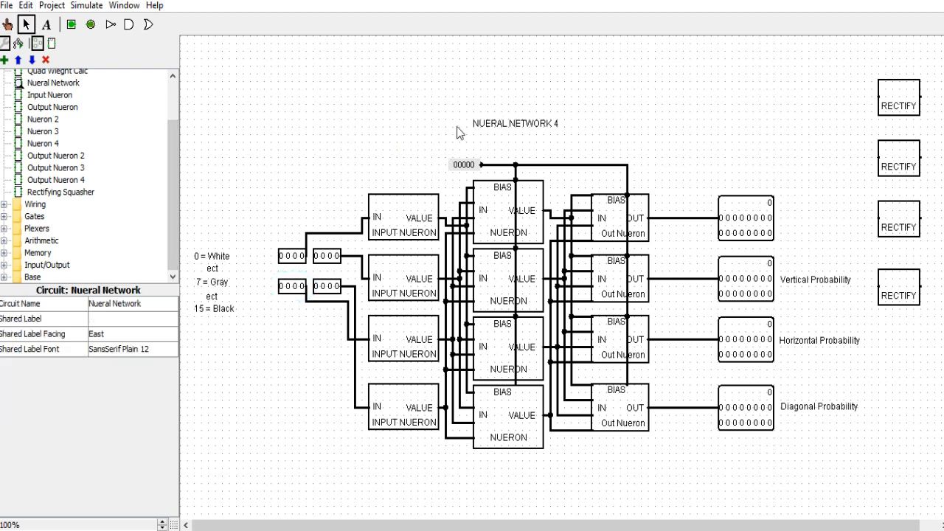
mouse_move(583, 141)
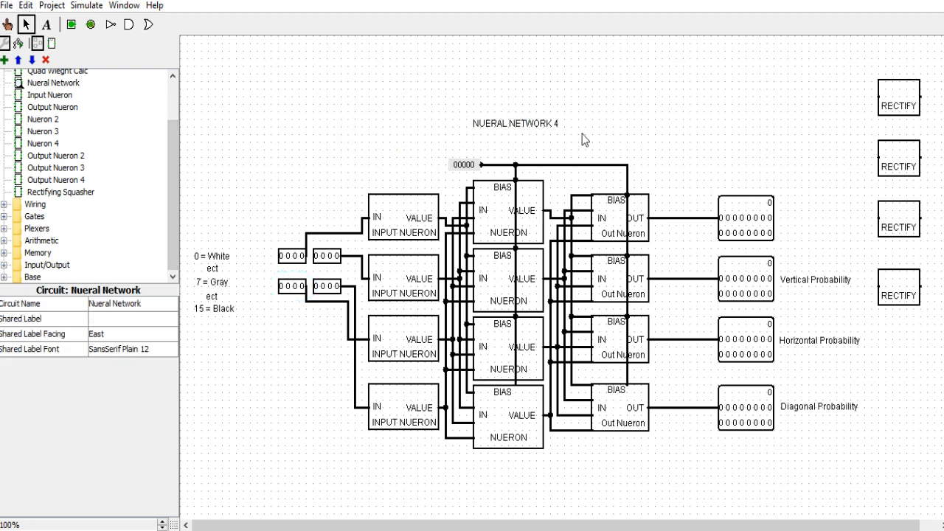
mouse_move(625, 148)
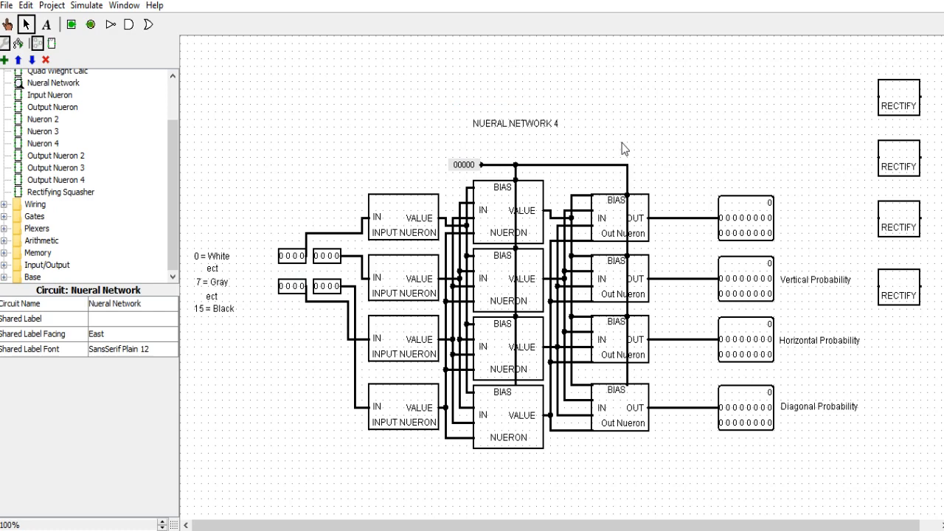